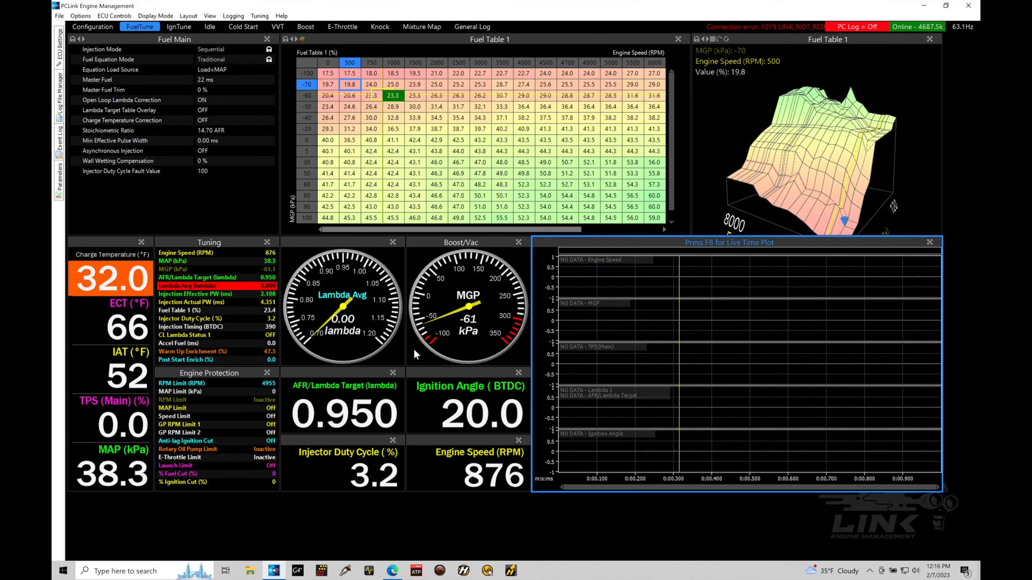
mouse_move(244, 361)
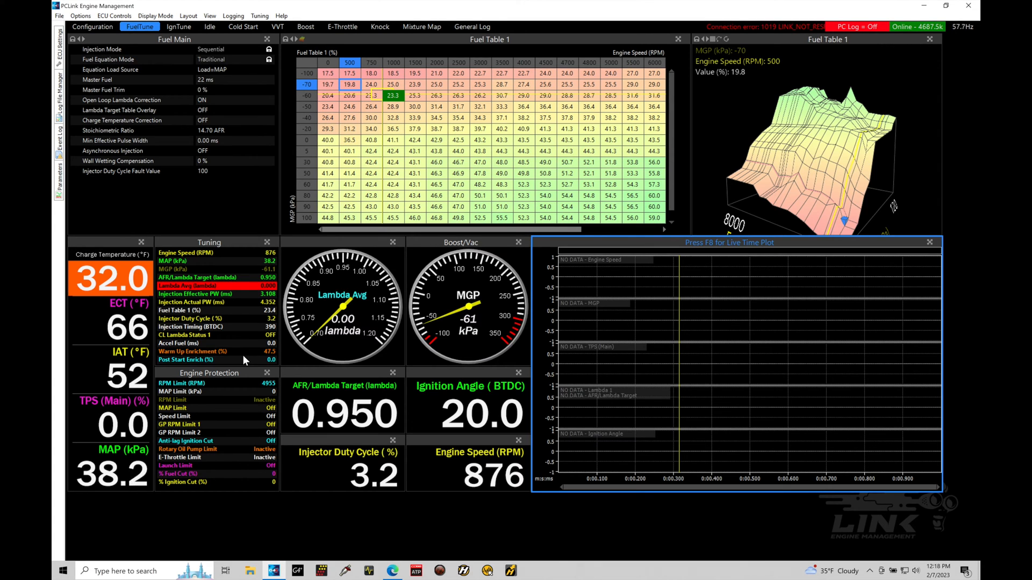
mouse_move(233, 16)
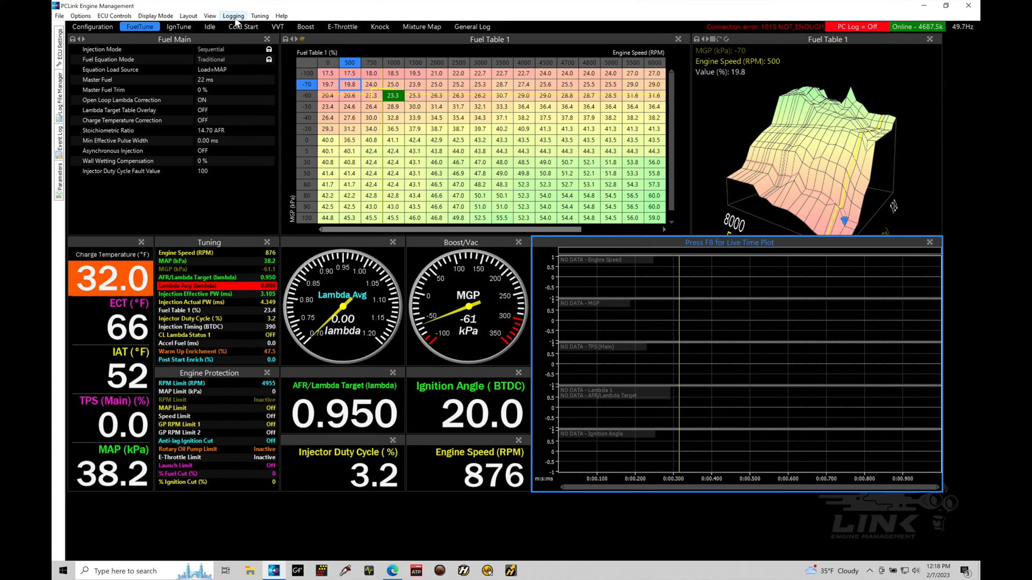
- Show the Logging Setup dialog's PC Logging page and review its Rate choices
click(233, 15)
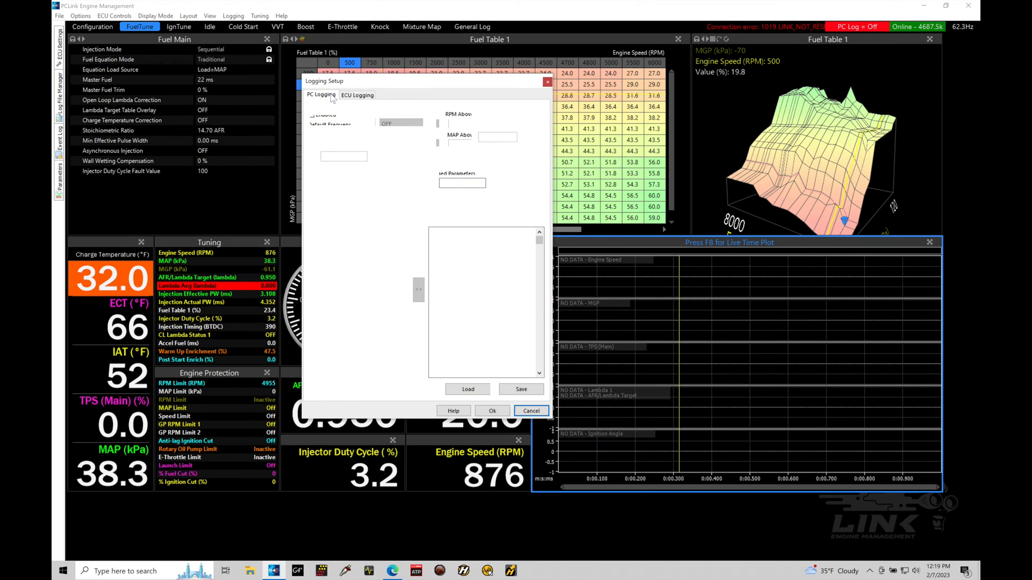
mouse_move(434, 100)
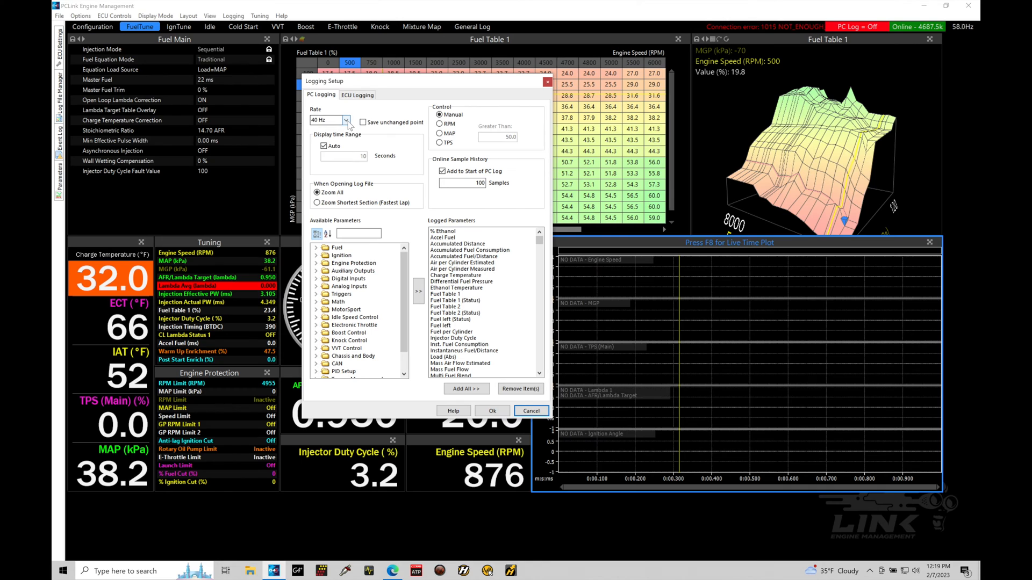
click(347, 119)
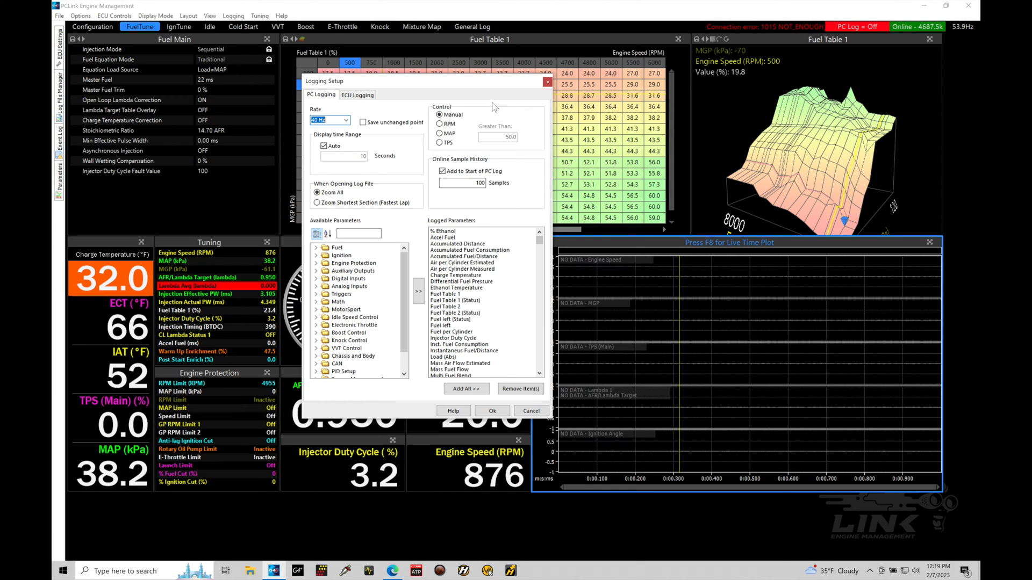
mouse_move(445, 225)
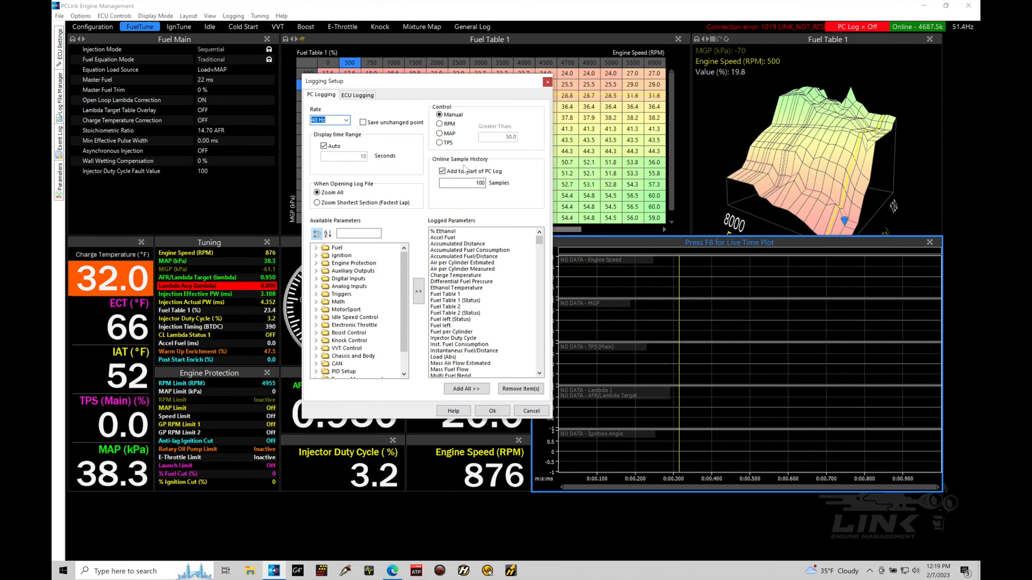
mouse_move(465, 205)
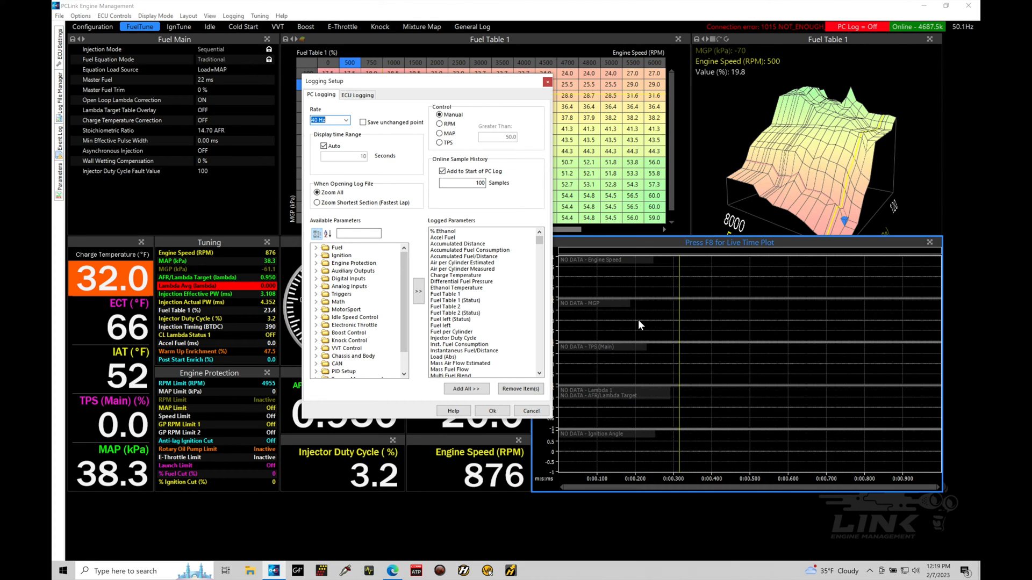
- Leave the PC logging rate at 40 Hz and close the Logging Setup dialog
scroll(down, 3)
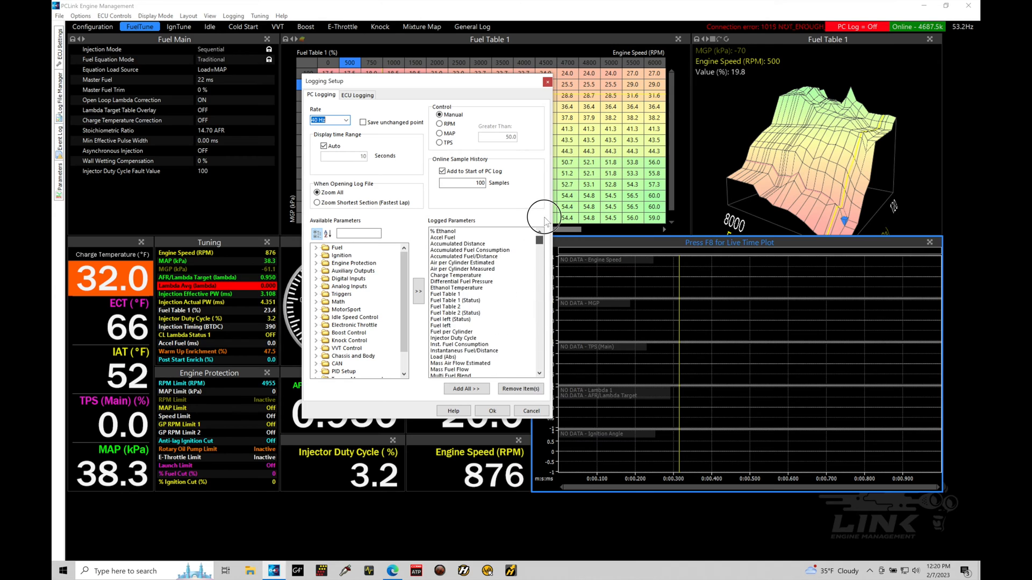
mouse_move(482, 263)
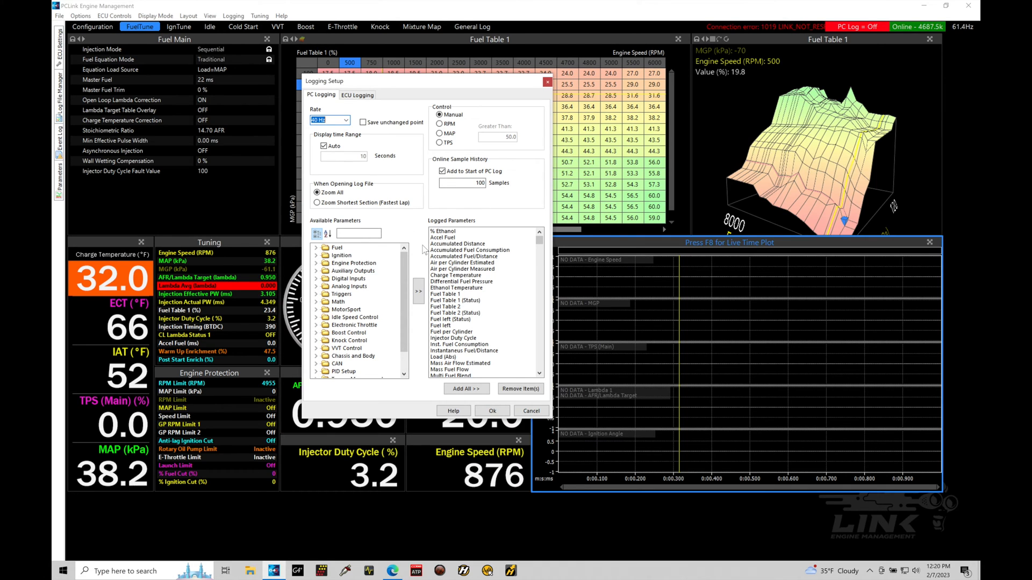
click(359, 233)
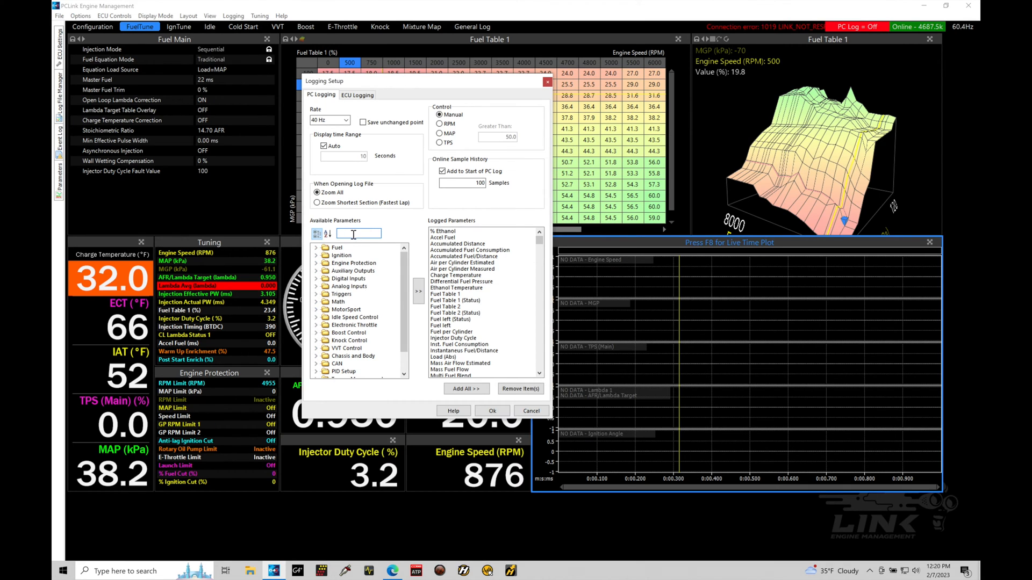
mouse_move(345, 280)
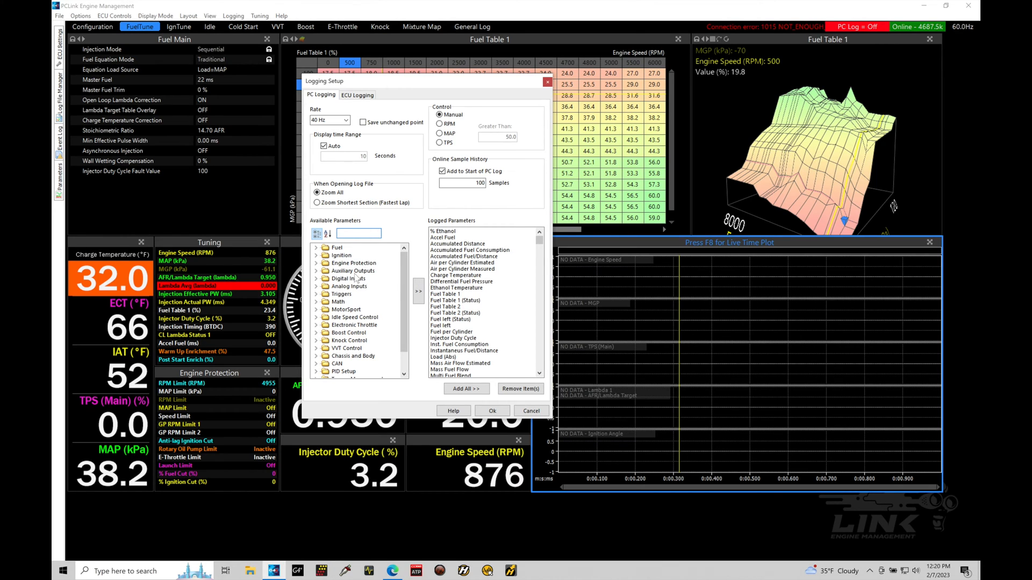
click(353, 271)
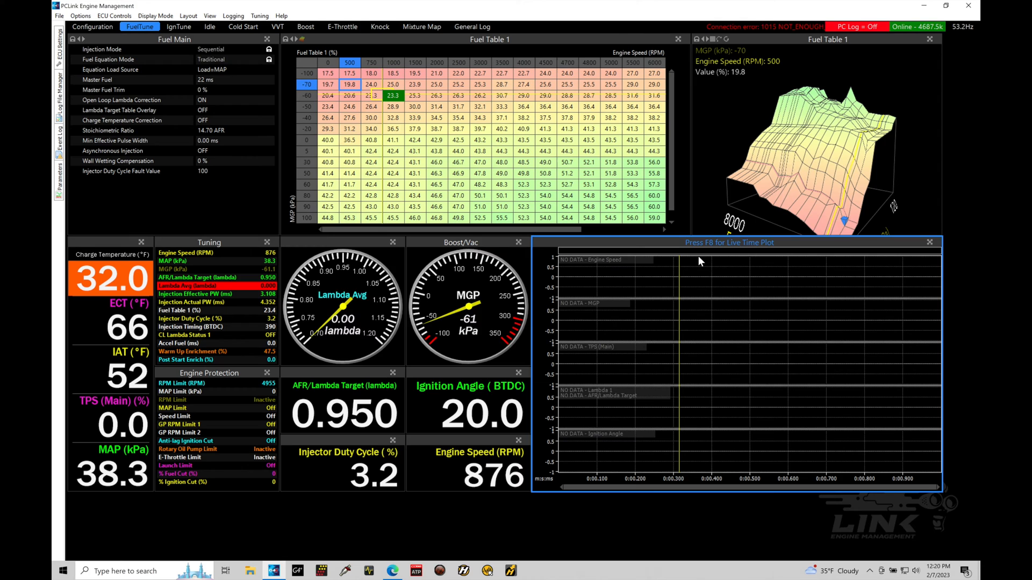
mouse_move(702, 415)
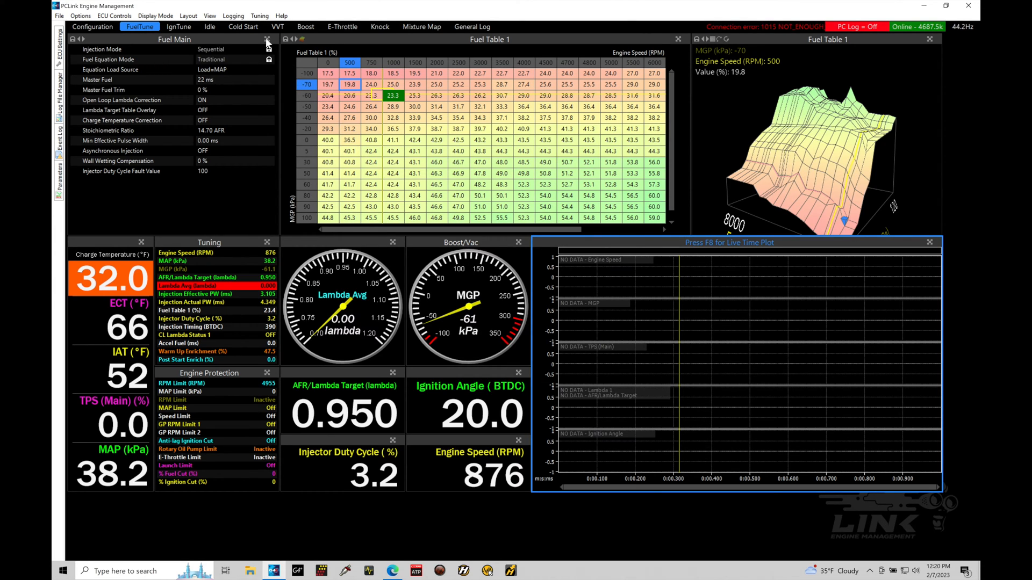
click(233, 16)
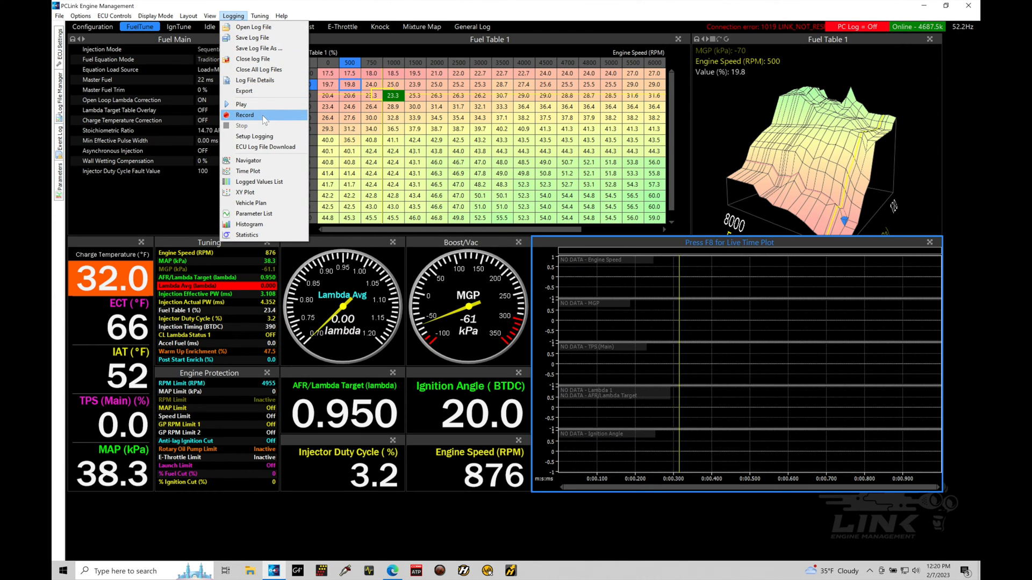
mouse_move(264, 130)
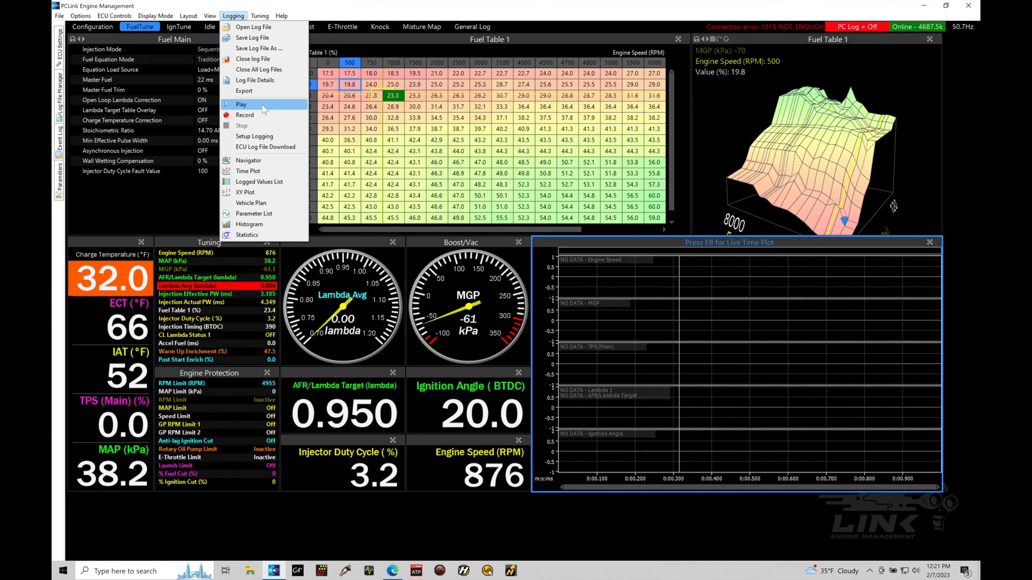
mouse_move(244, 115)
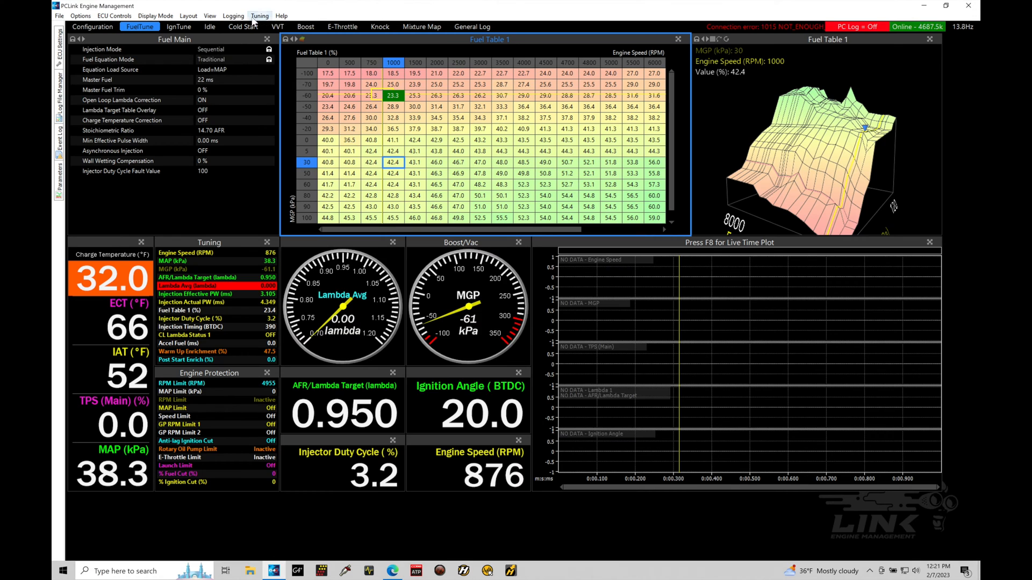
click(233, 15)
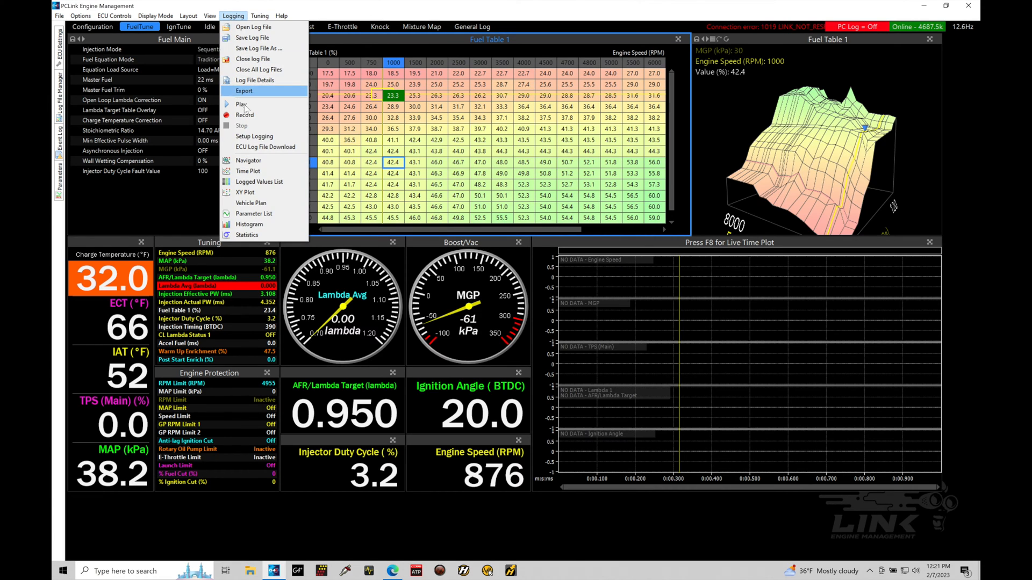
click(244, 115)
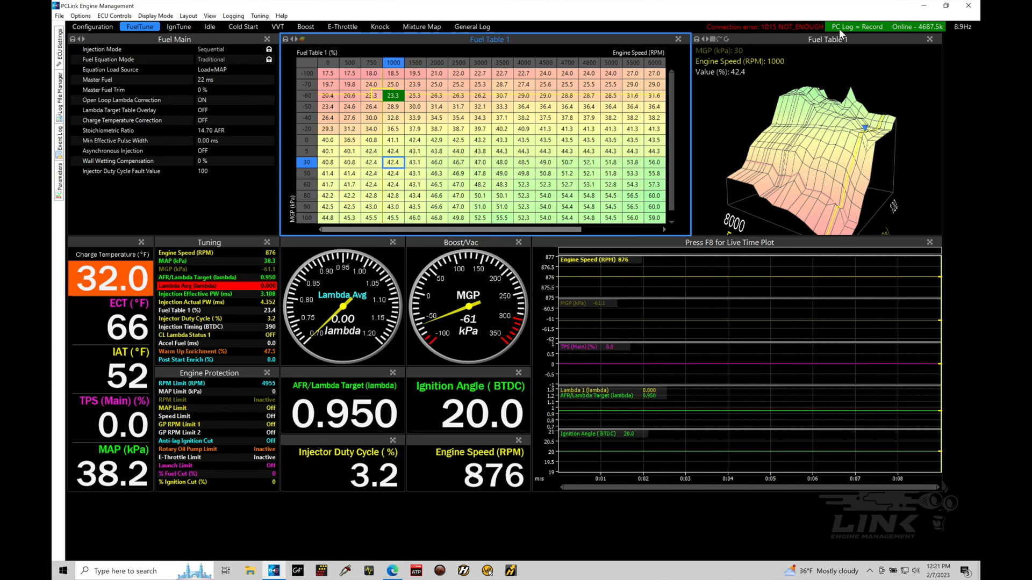
mouse_move(903, 35)
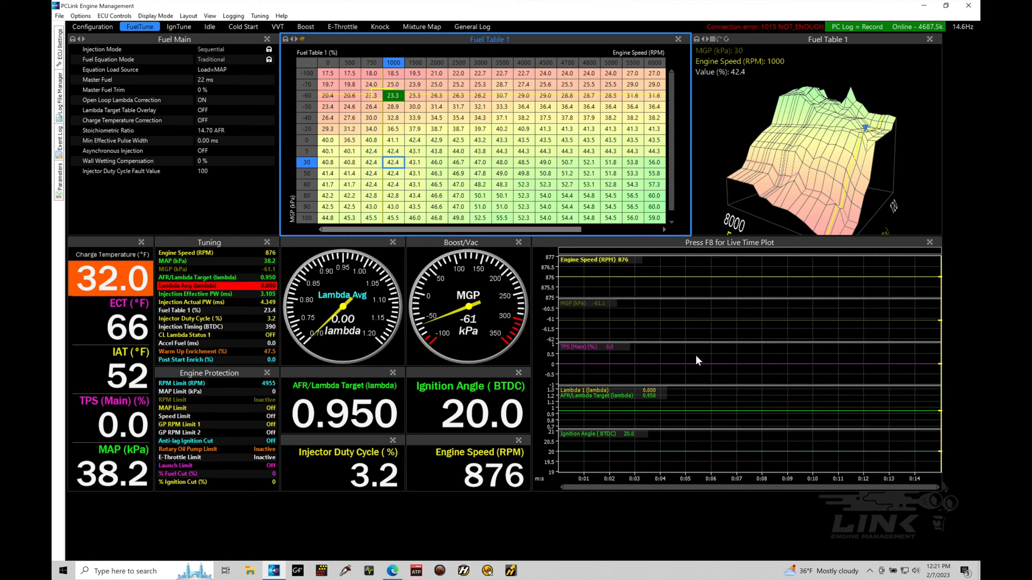
click(233, 16)
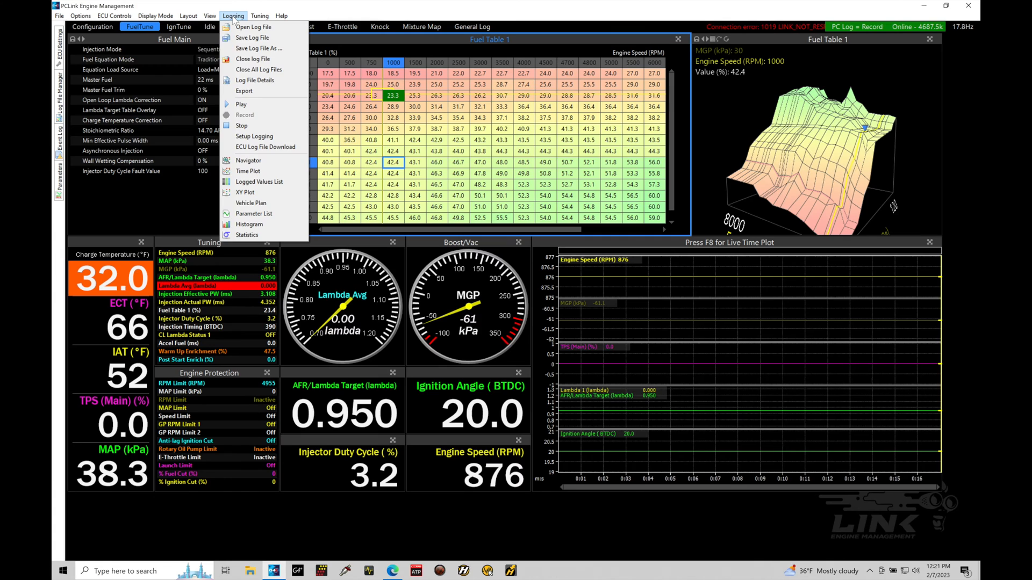
click(241, 125)
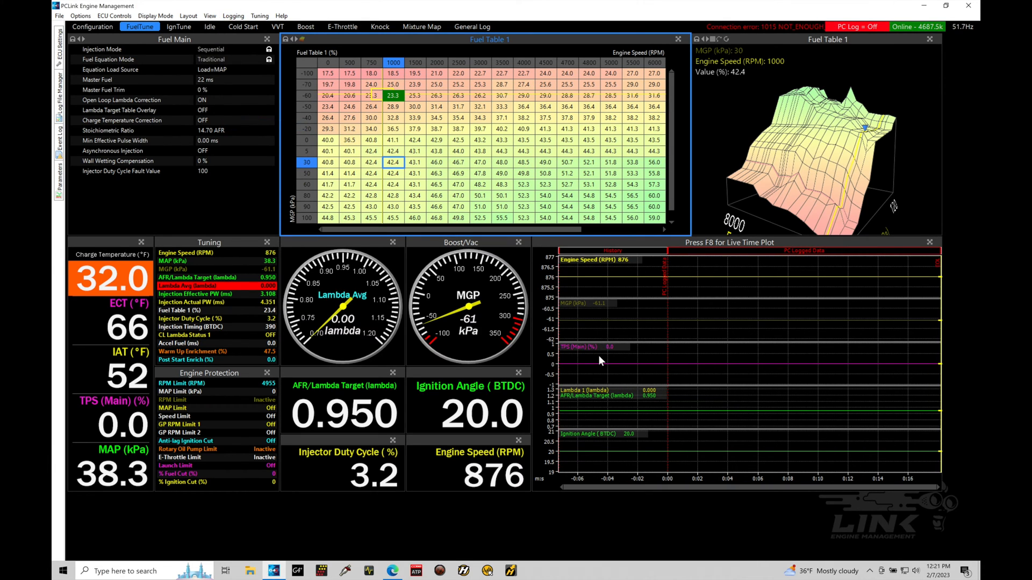
mouse_move(691, 367)
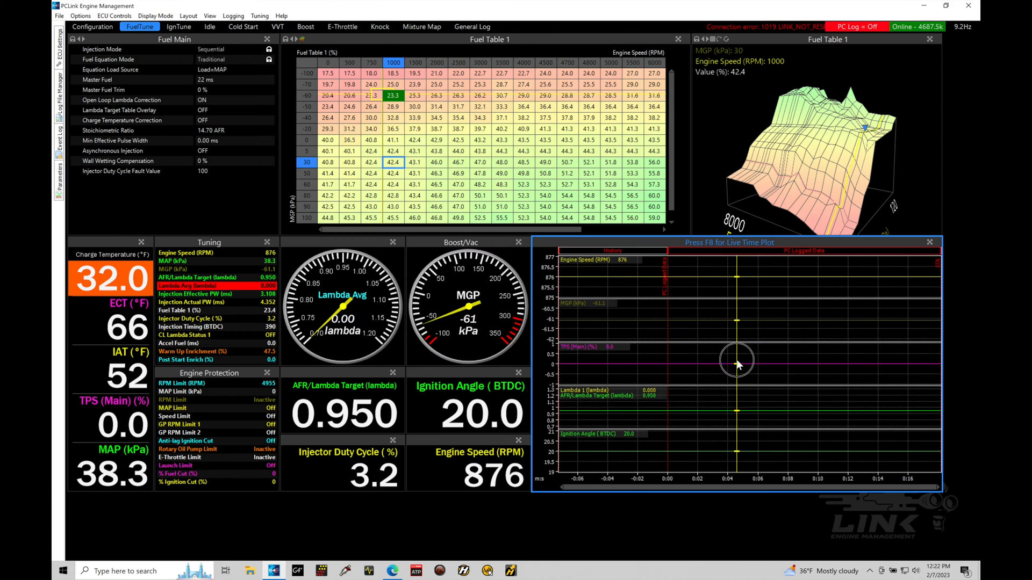
mouse_move(678, 325)
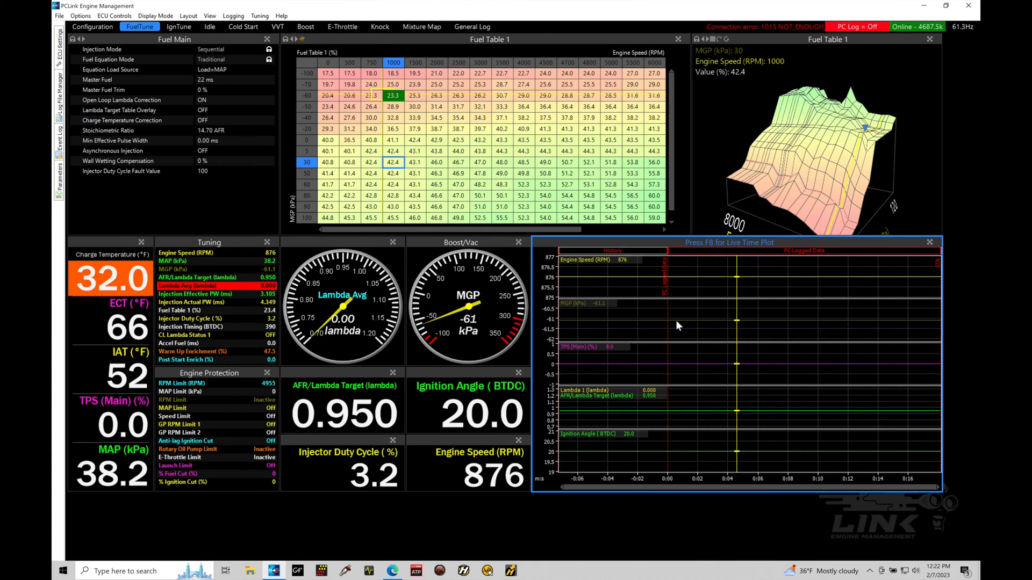
mouse_move(623, 319)
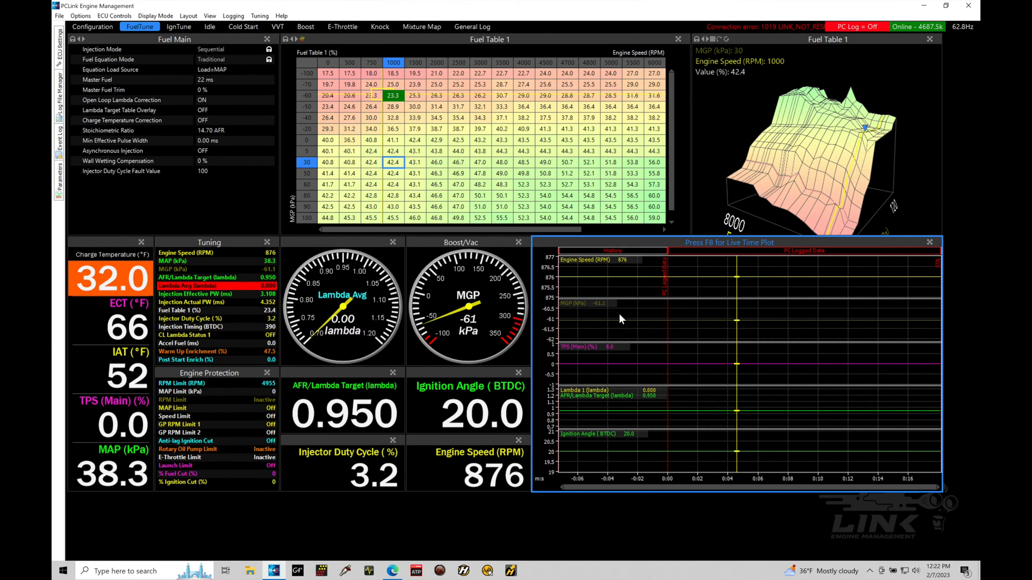
mouse_move(615, 405)
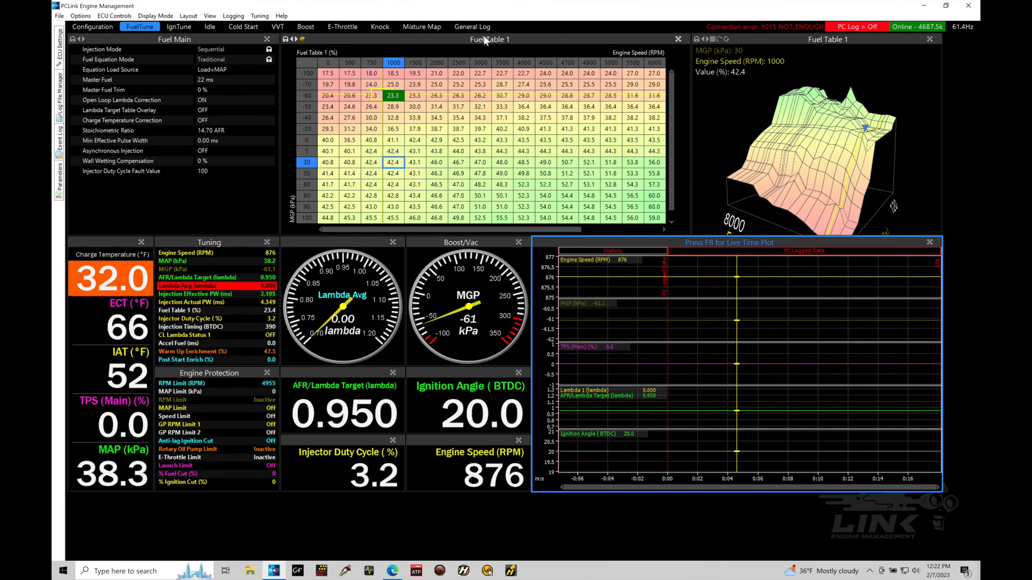
- Switch to the General Log layout with the time plot, navigator and parameter lists
click(472, 26)
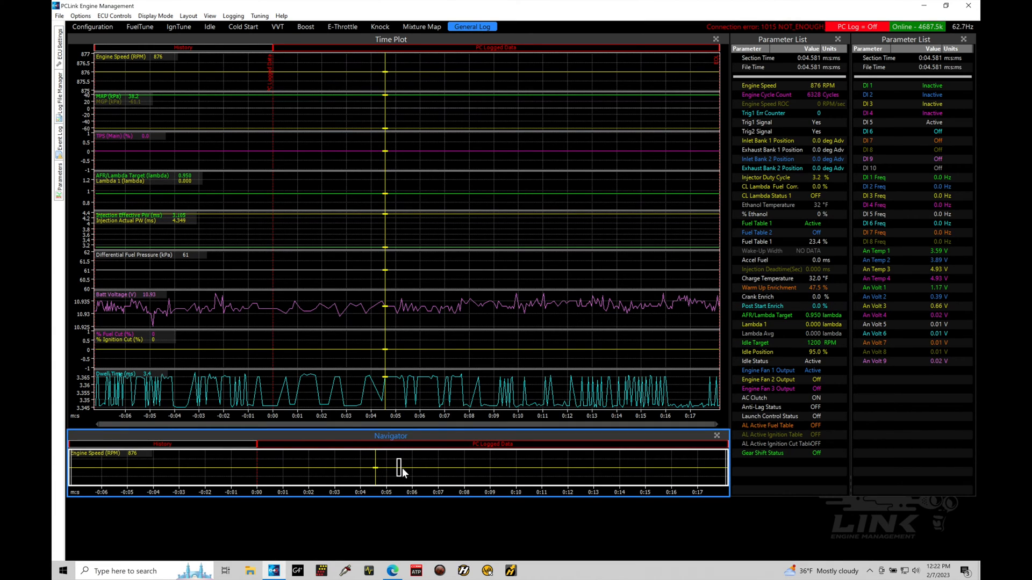
mouse_move(403, 141)
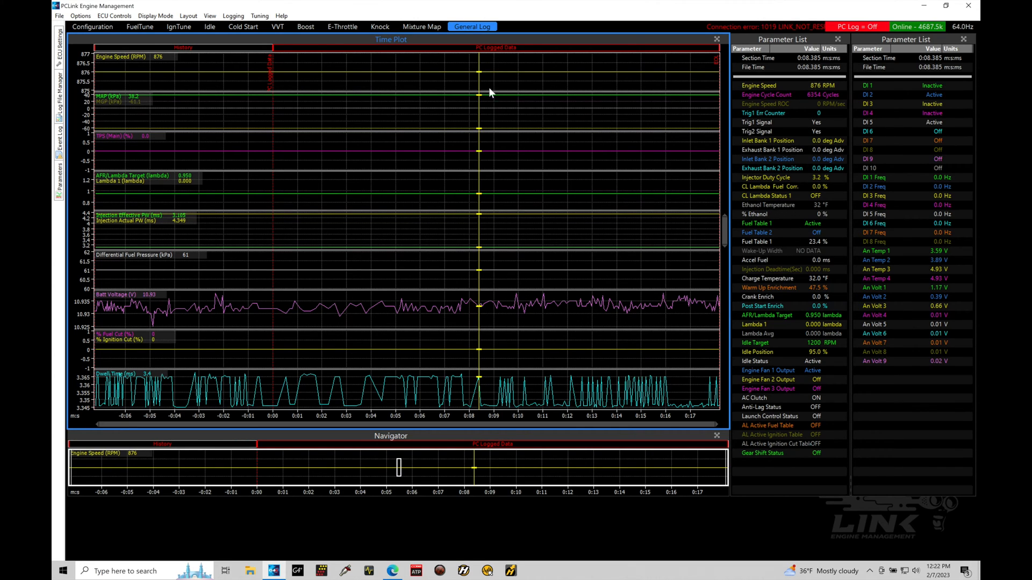
mouse_move(483, 259)
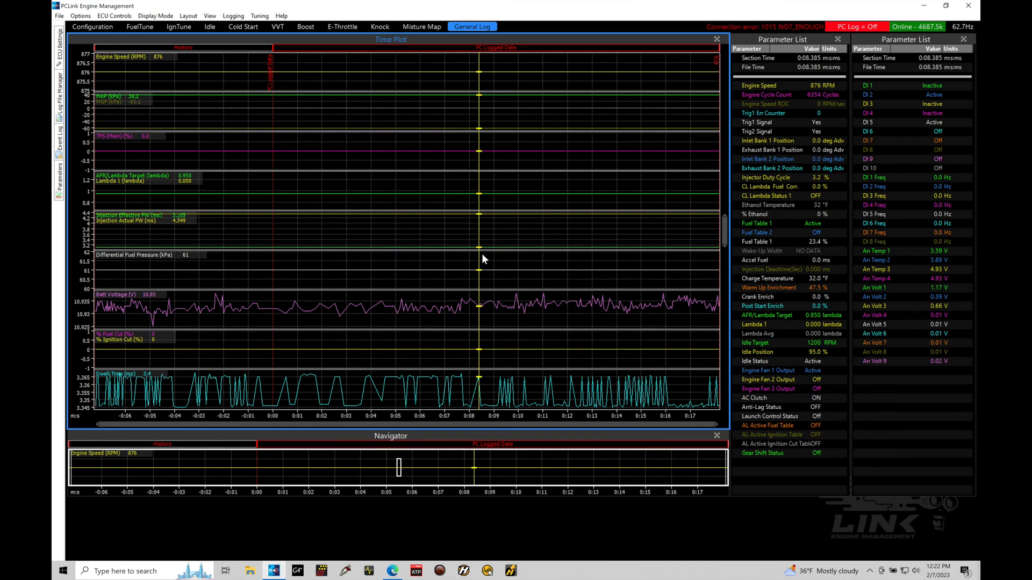
mouse_move(484, 118)
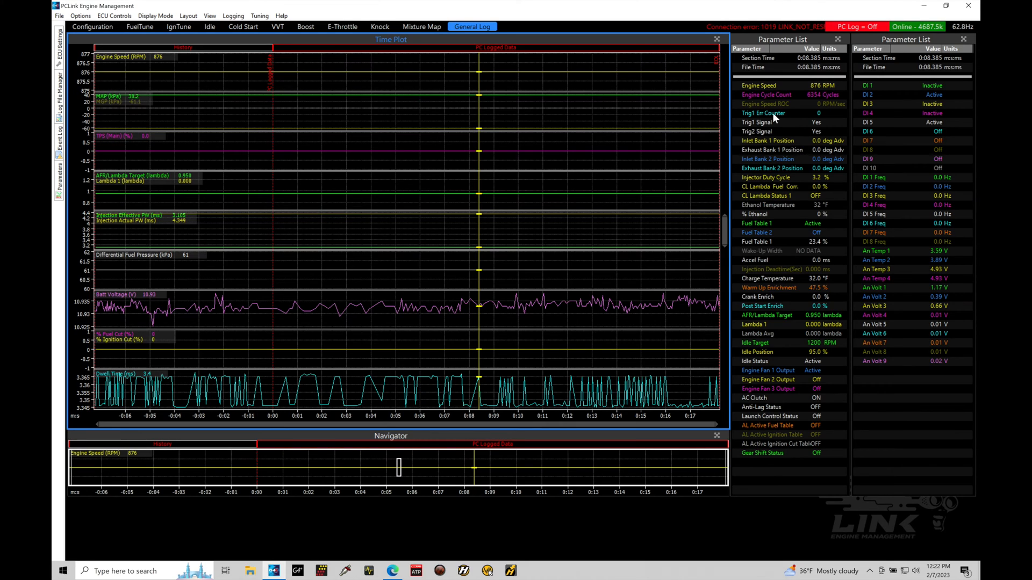
mouse_move(792, 212)
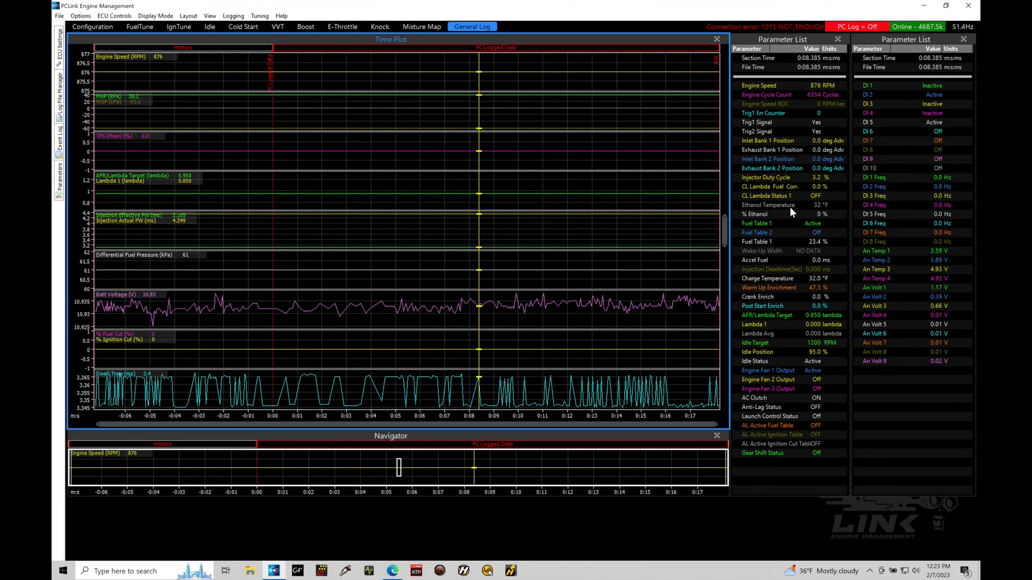
mouse_move(453, 354)
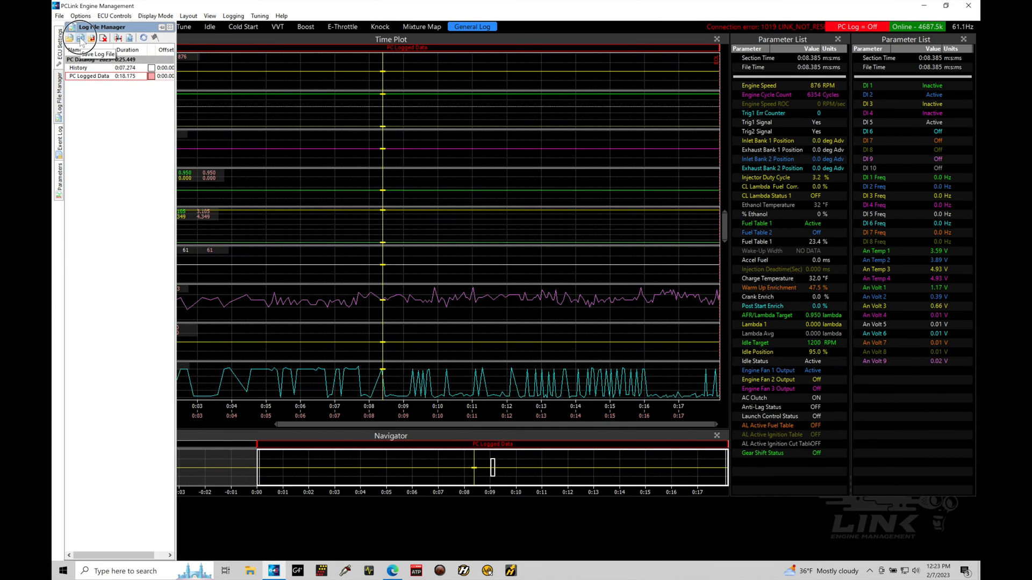
- Start saving the recorded PC log from the Log File Manager
click(81, 37)
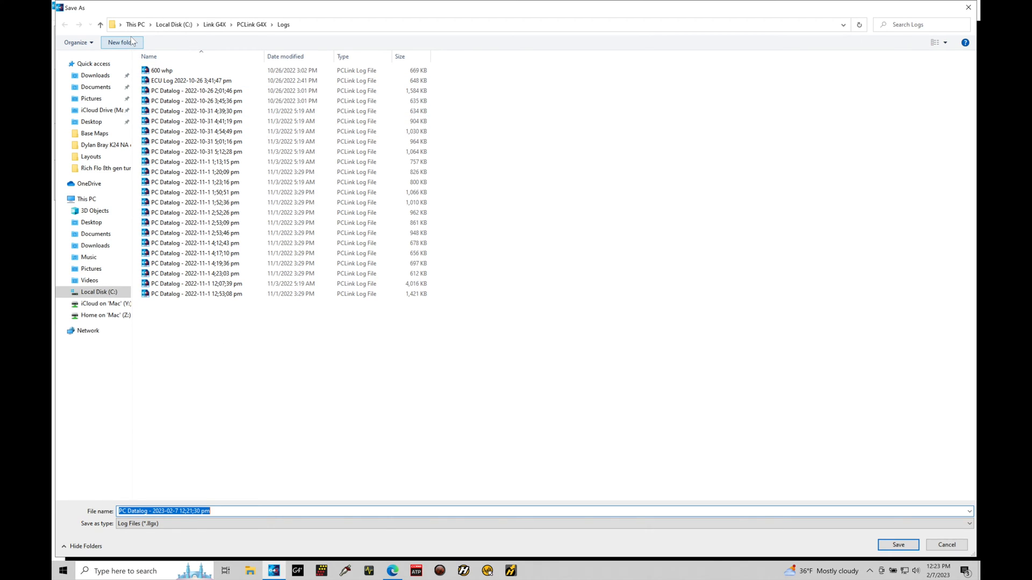
- Create an 'EPA Civic EG' folder under Logs and save the PC datalog into it
click(121, 42)
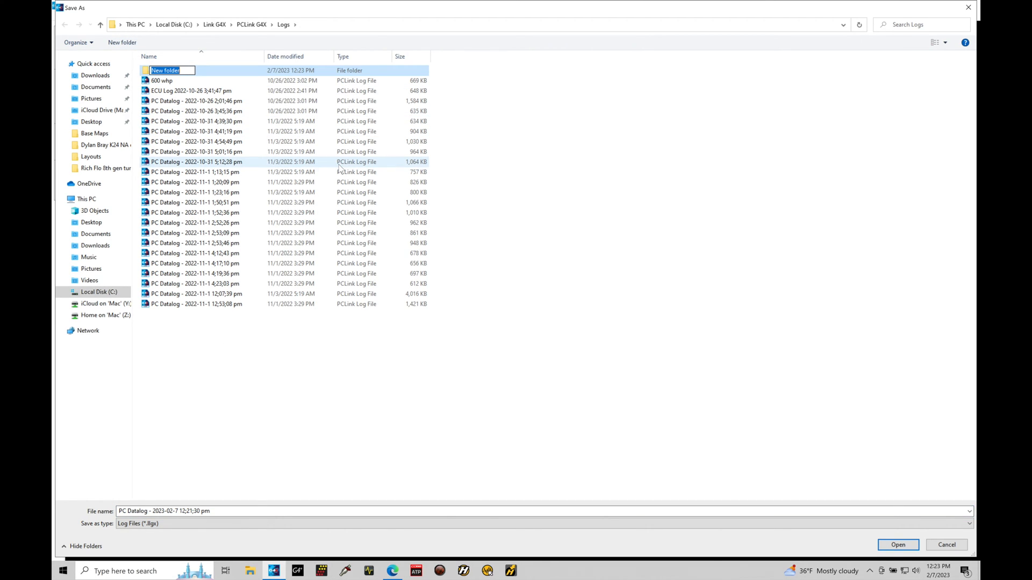
text(EPA)
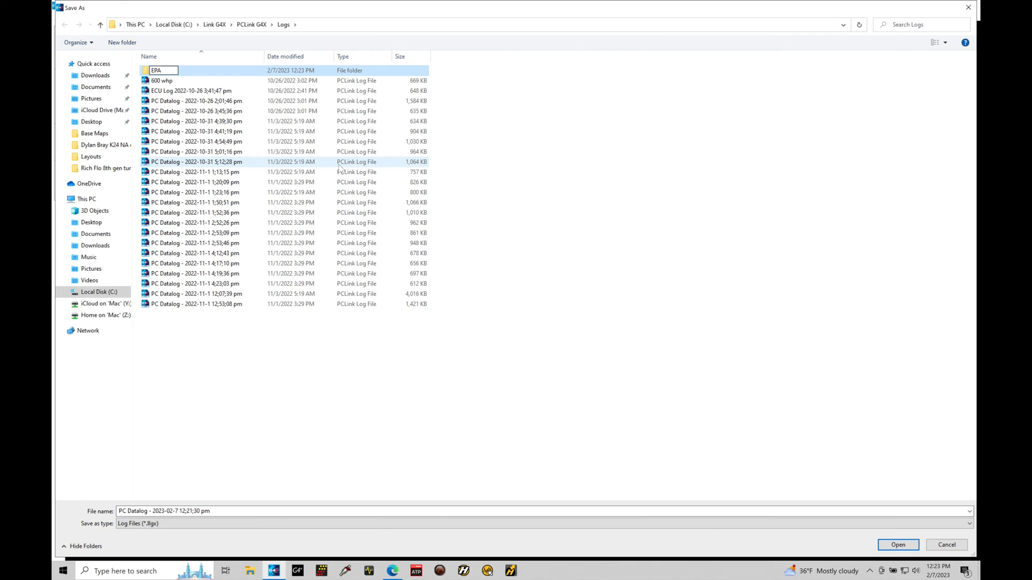
text(Cibic)
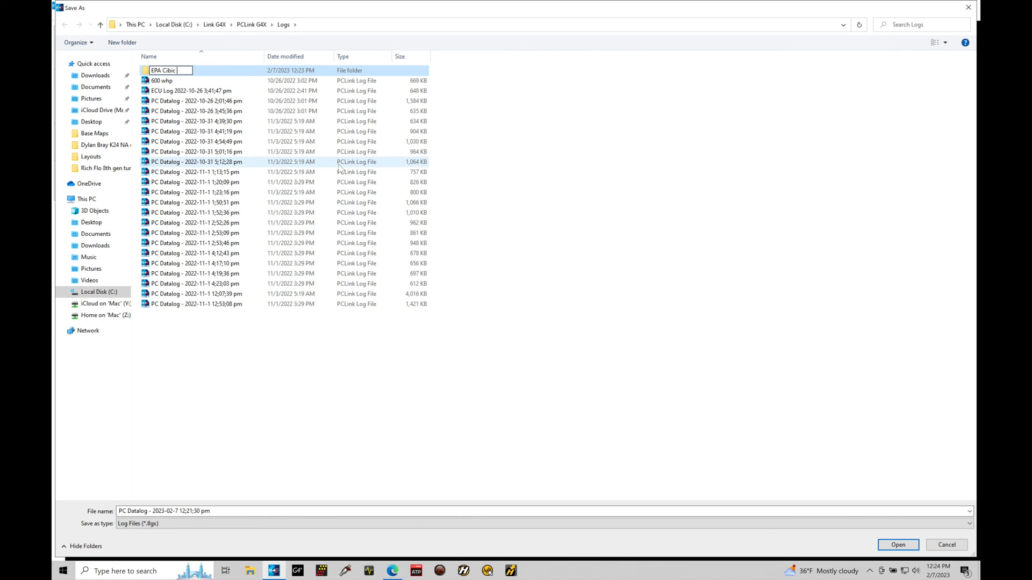
key(BackSpace)
text(vic EG)
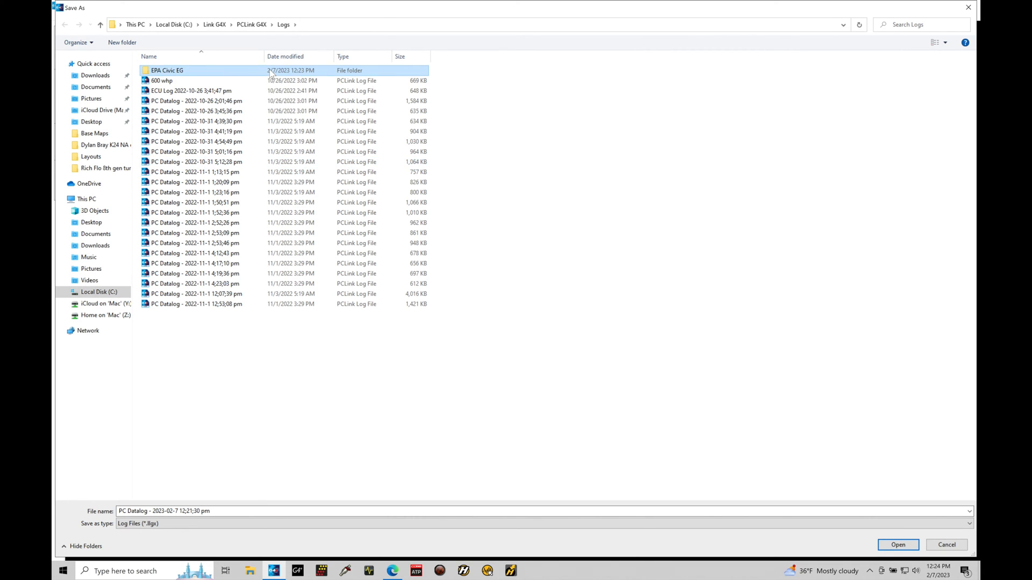
double_click(168, 70)
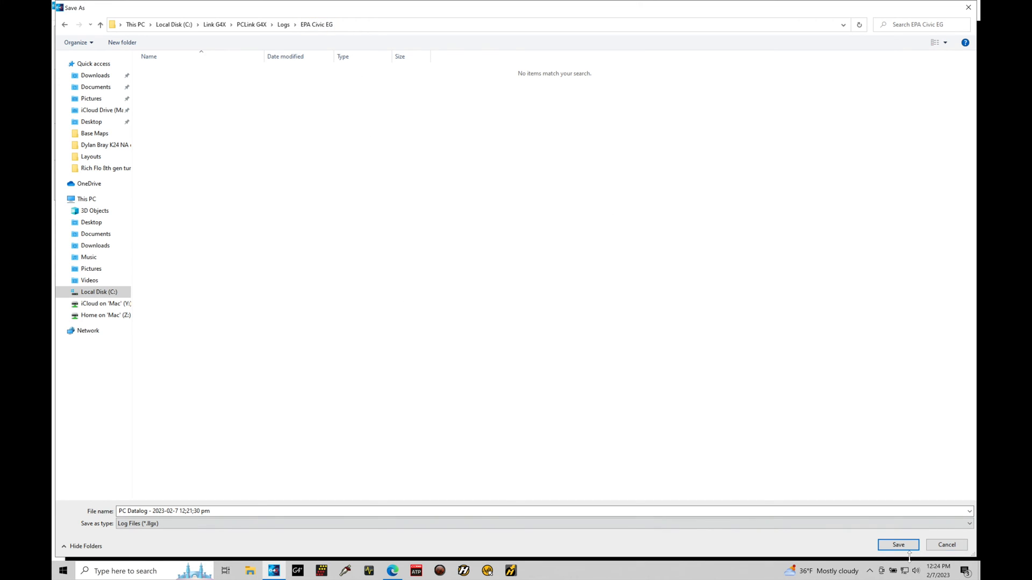
click(897, 545)
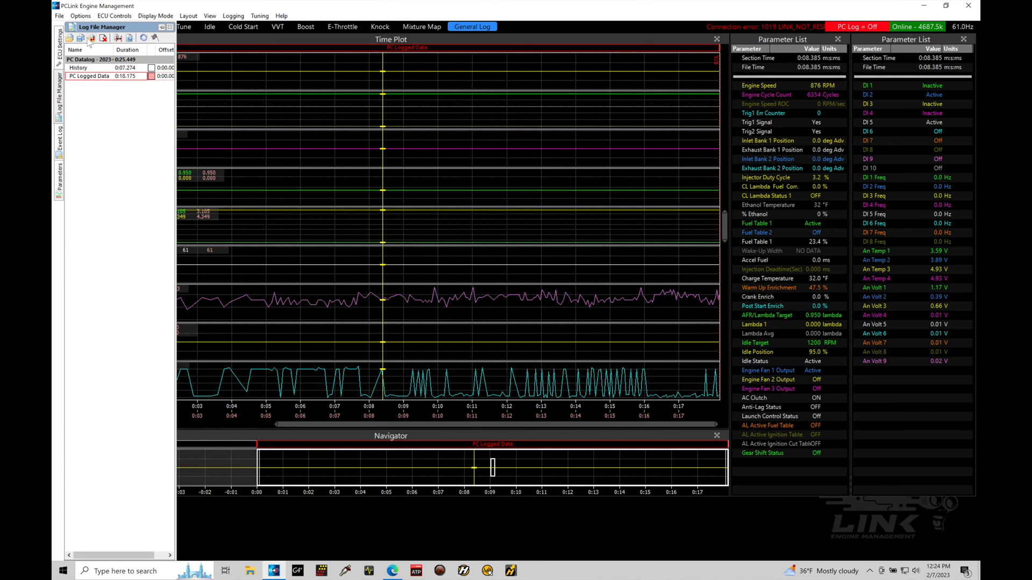
mouse_move(400, 156)
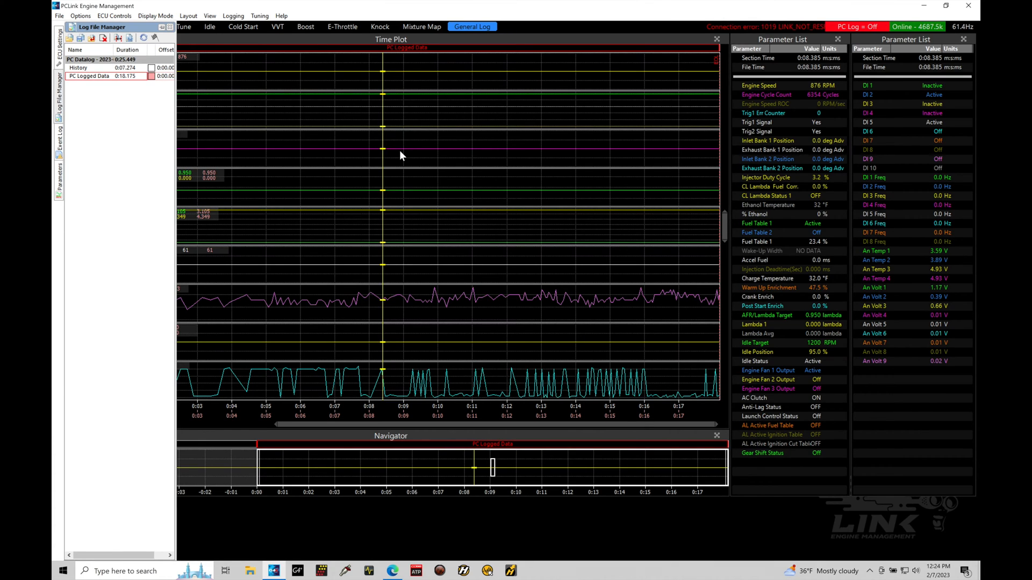
mouse_move(242, 184)
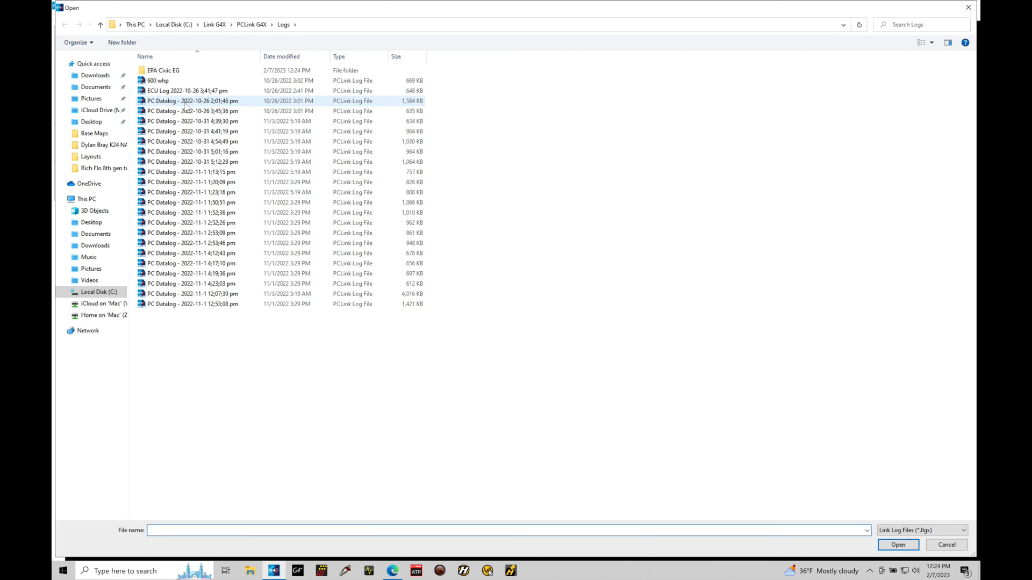
mouse_move(192, 101)
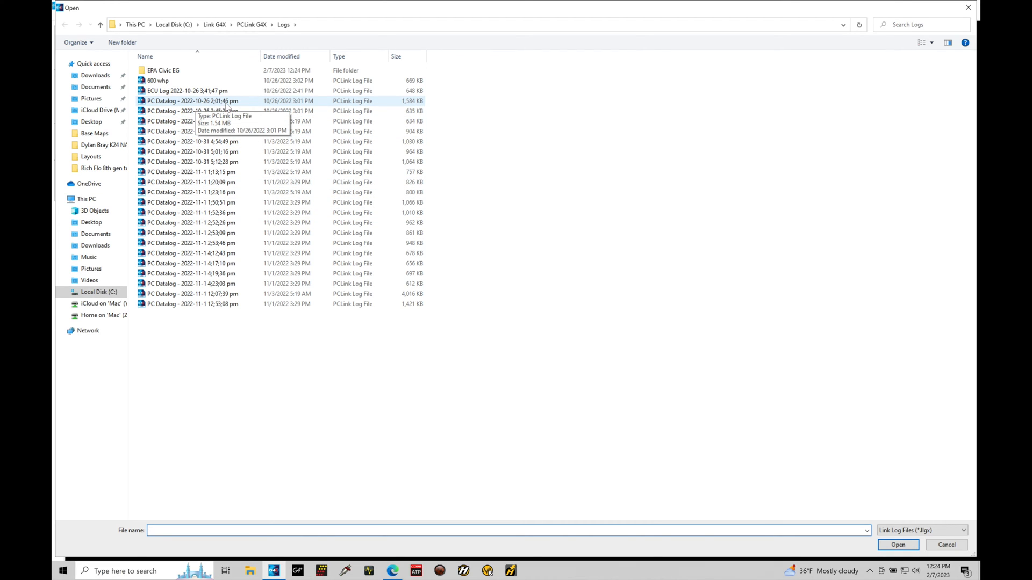
- Locate the saved PC Datalog inside EPA Civic EG, then cancel the Open dialog
click(192, 141)
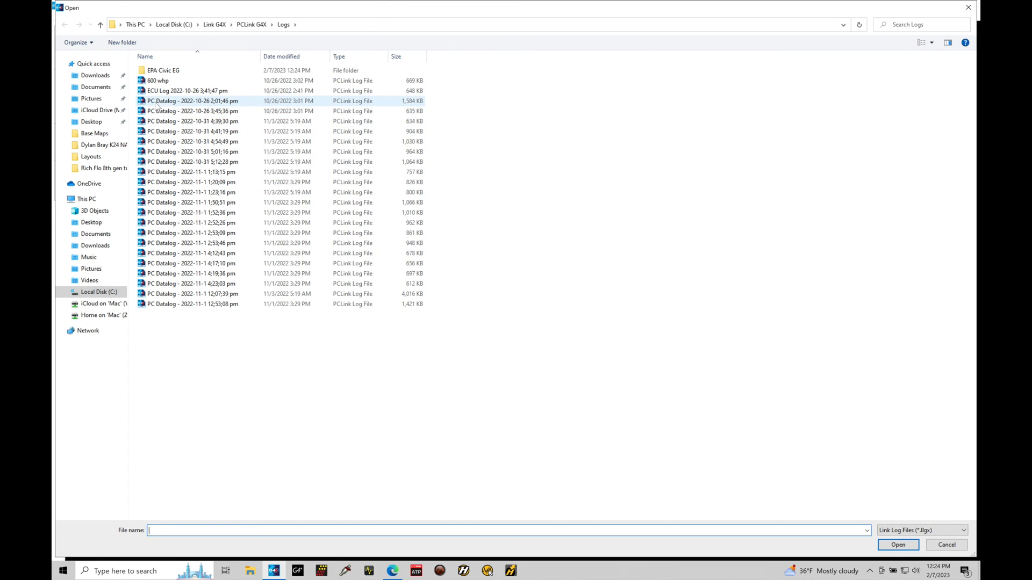
mouse_move(193, 101)
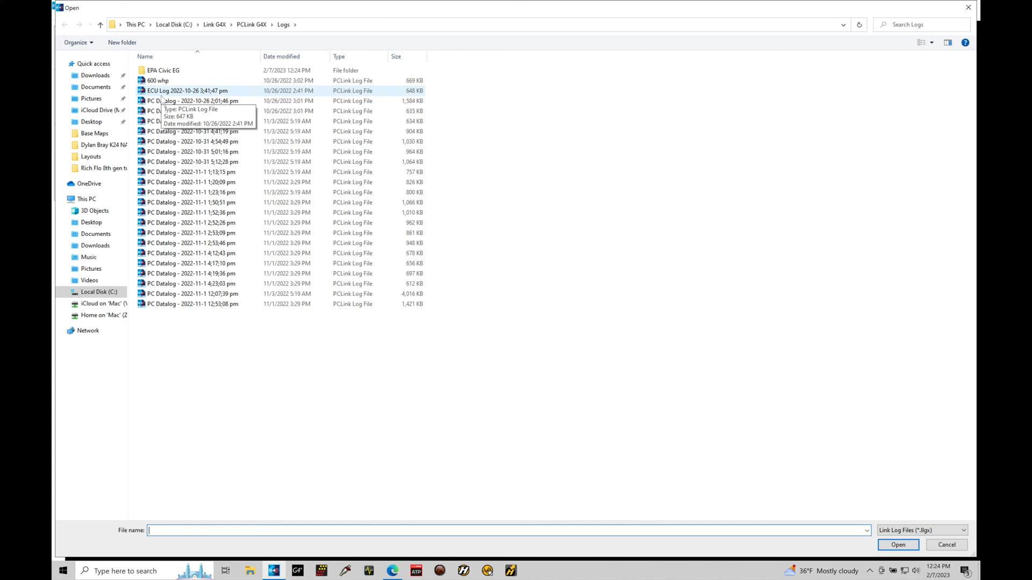
double_click(164, 71)
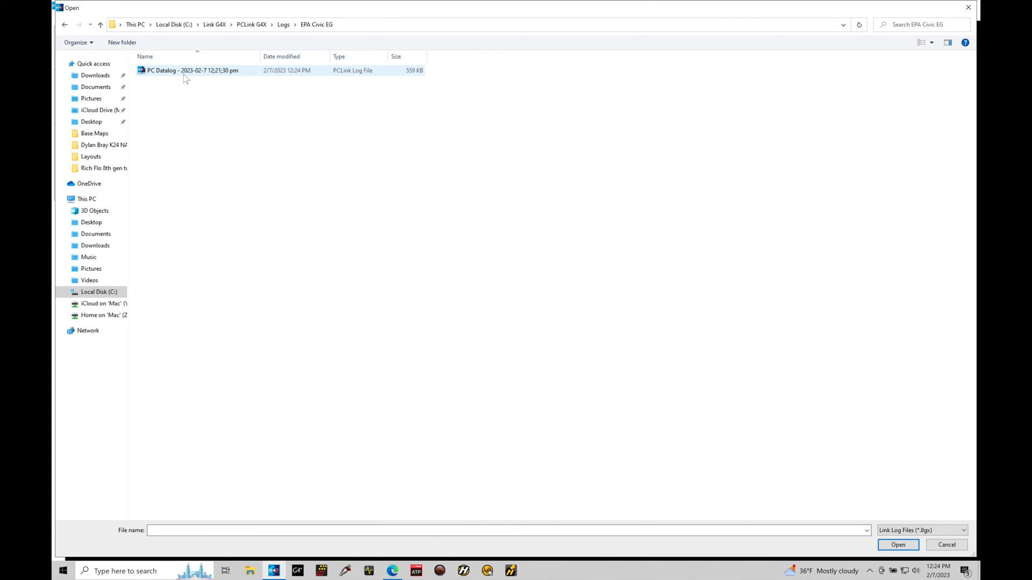
click(192, 71)
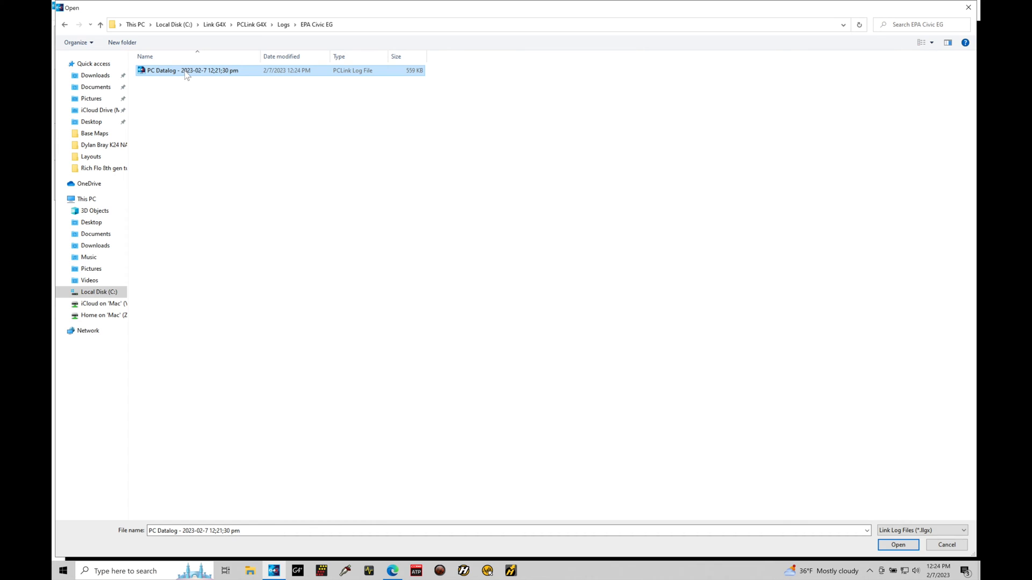
mouse_move(194, 79)
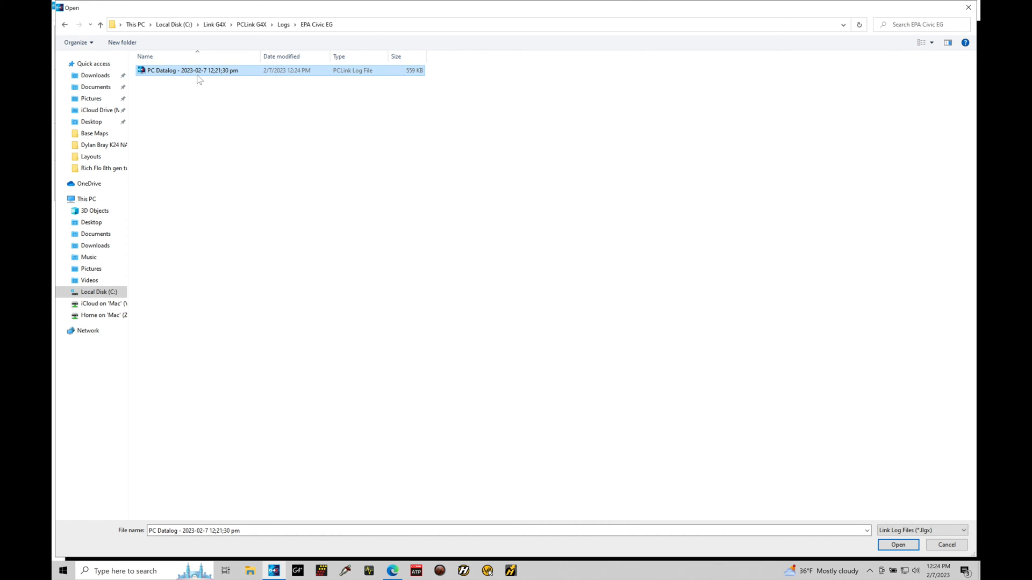
mouse_move(220, 79)
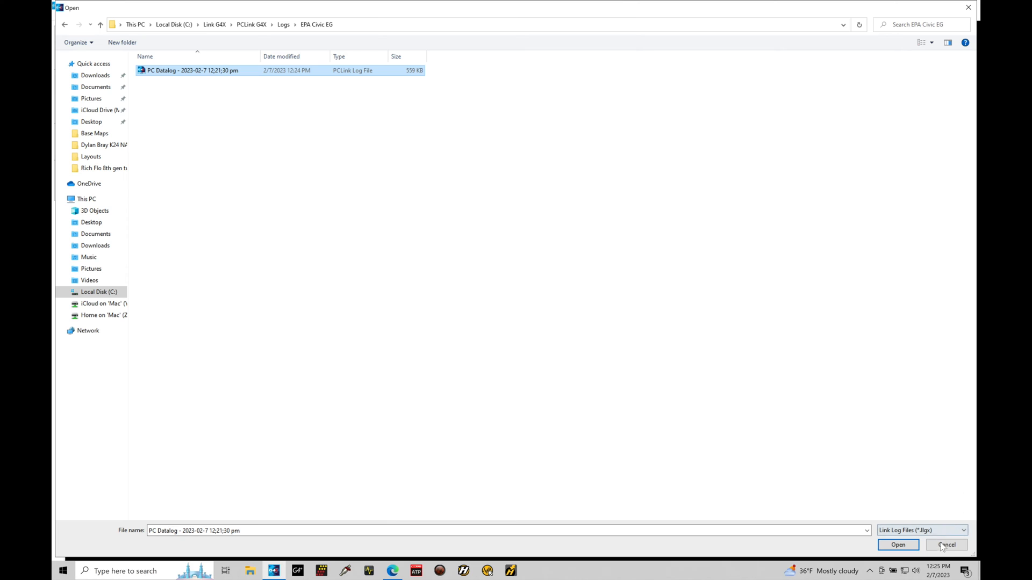
click(896, 545)
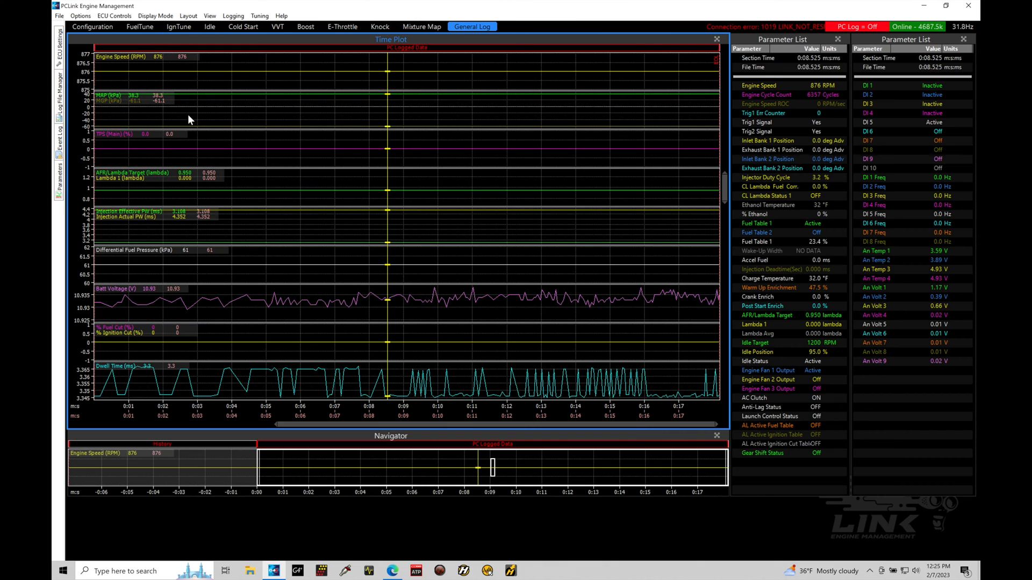
mouse_move(292, 169)
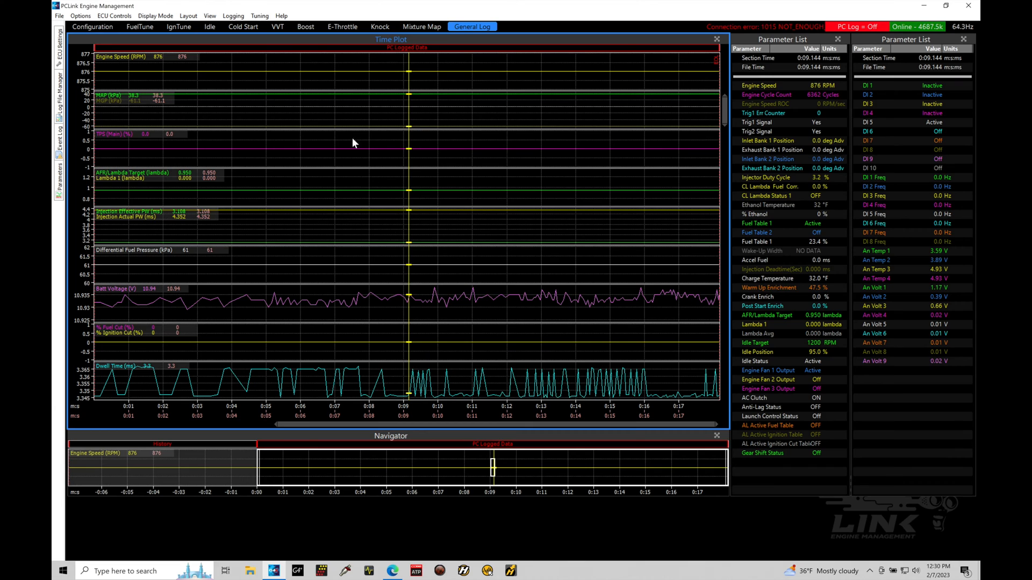
- Reopen Logging Setup on the ECU Logging page
click(232, 15)
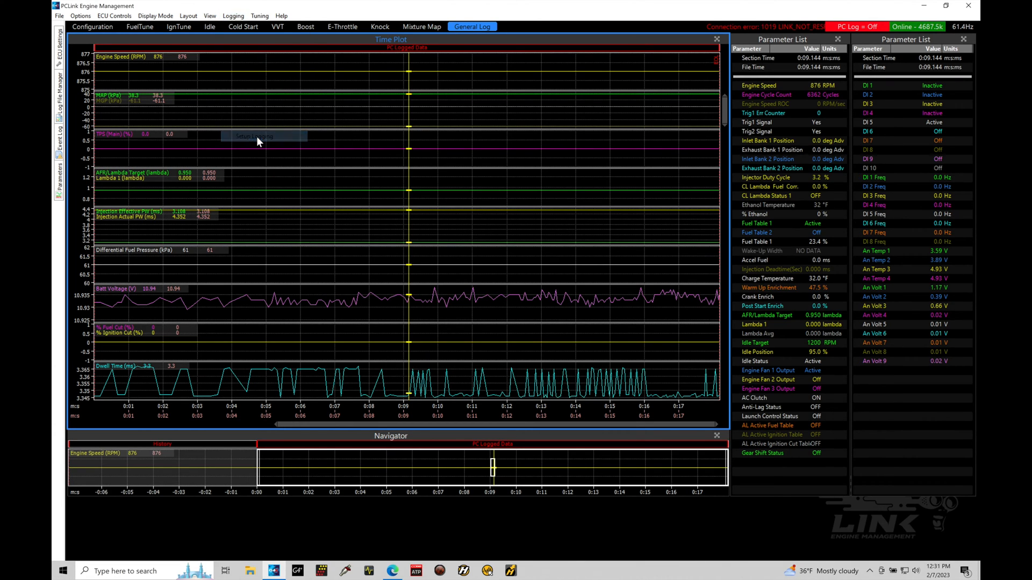
mouse_move(394, 163)
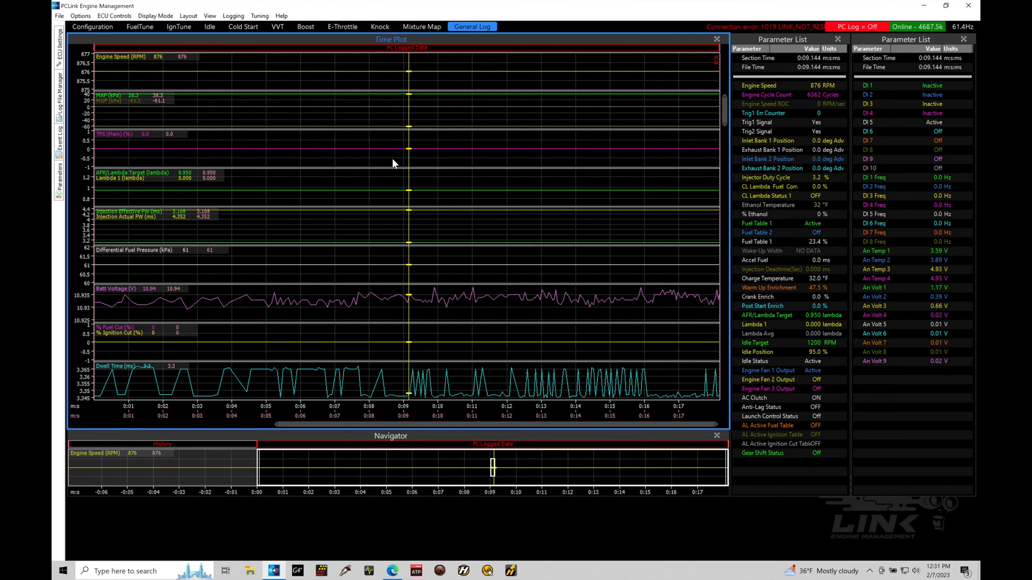
click(233, 15)
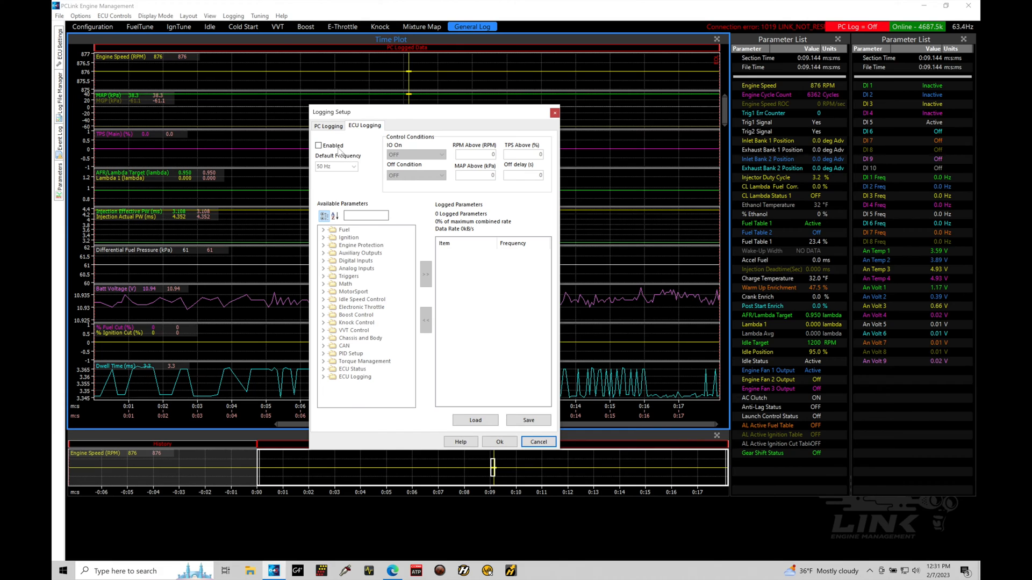
- Enable ECU onboard logging with a 50 Hz default frequency
click(318, 146)
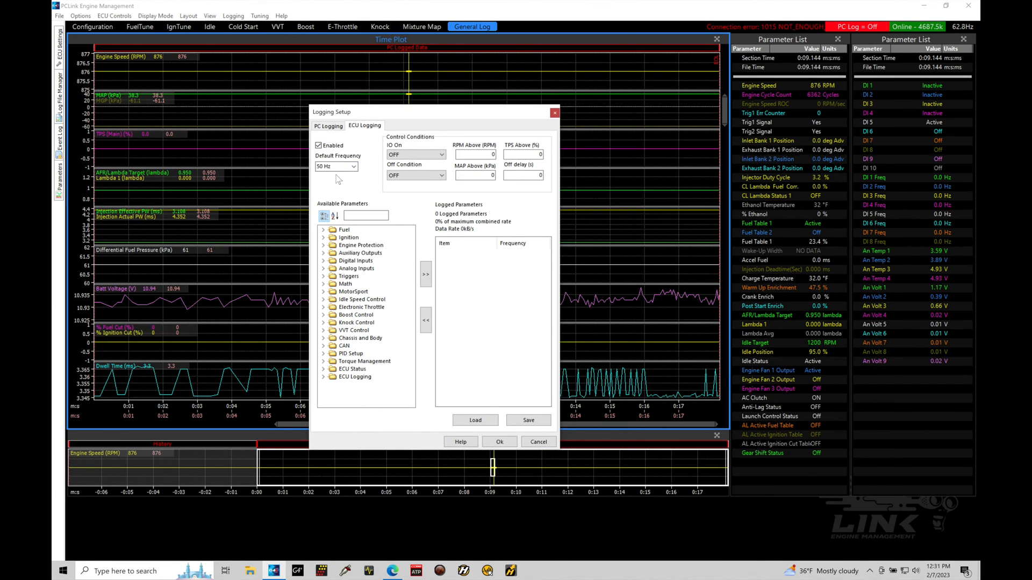
mouse_move(360, 268)
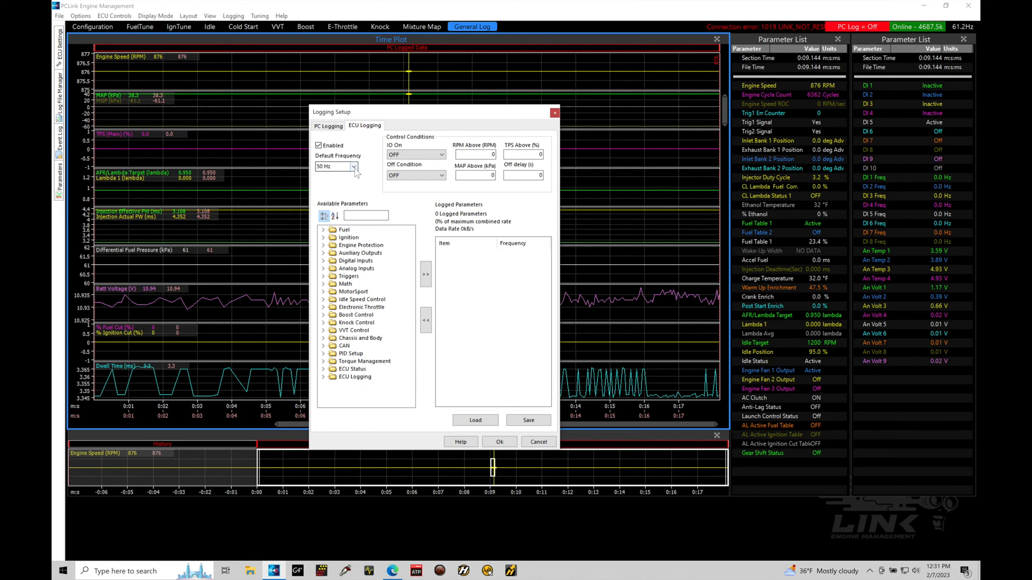
click(354, 166)
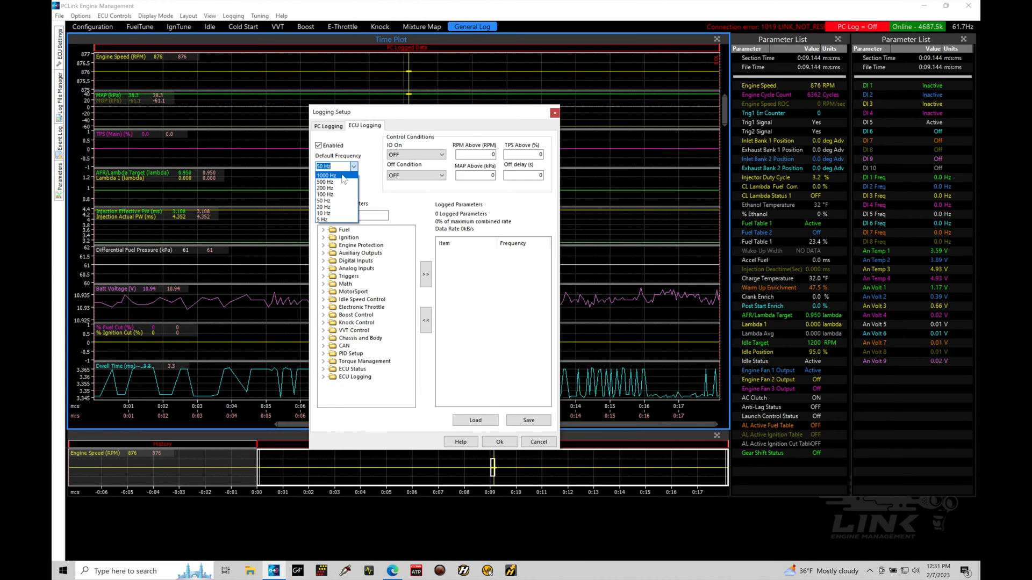
mouse_move(335, 189)
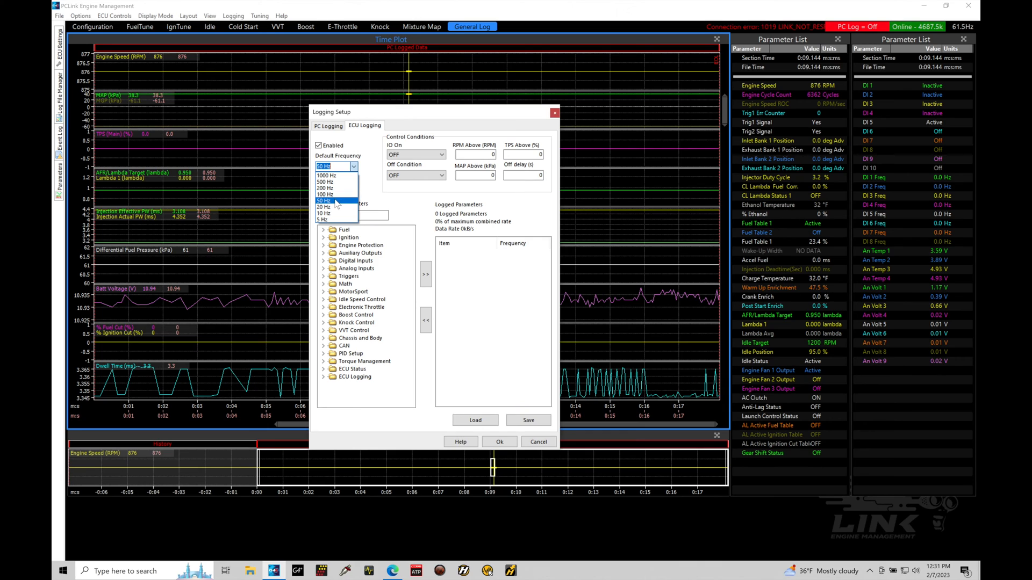
mouse_move(335, 204)
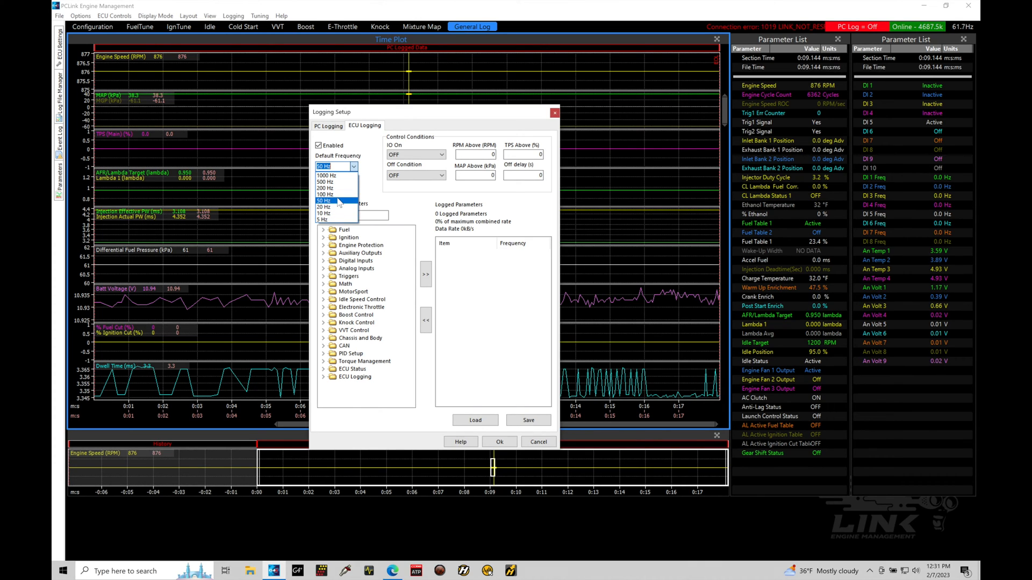
click(332, 201)
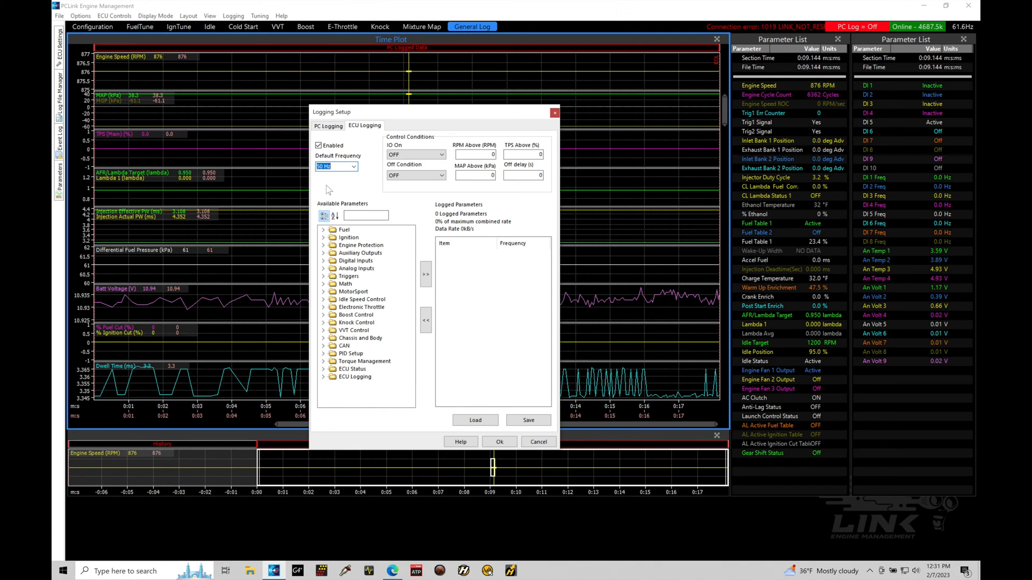
mouse_move(523, 260)
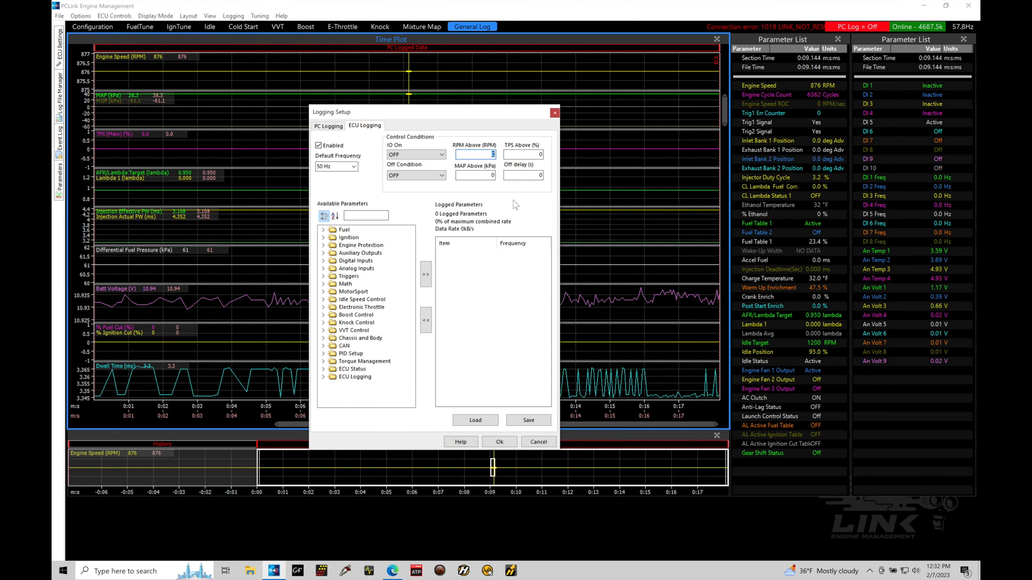
- Set ECU logging conditions to RPM above 2000, TPS above 10 and a 10 s off delay
text(2000)
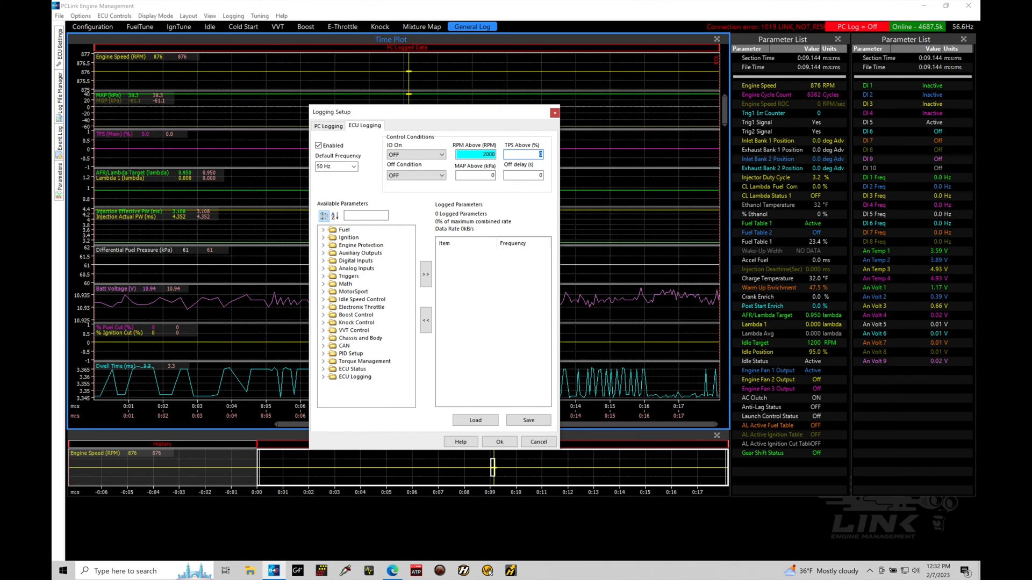
text(10)
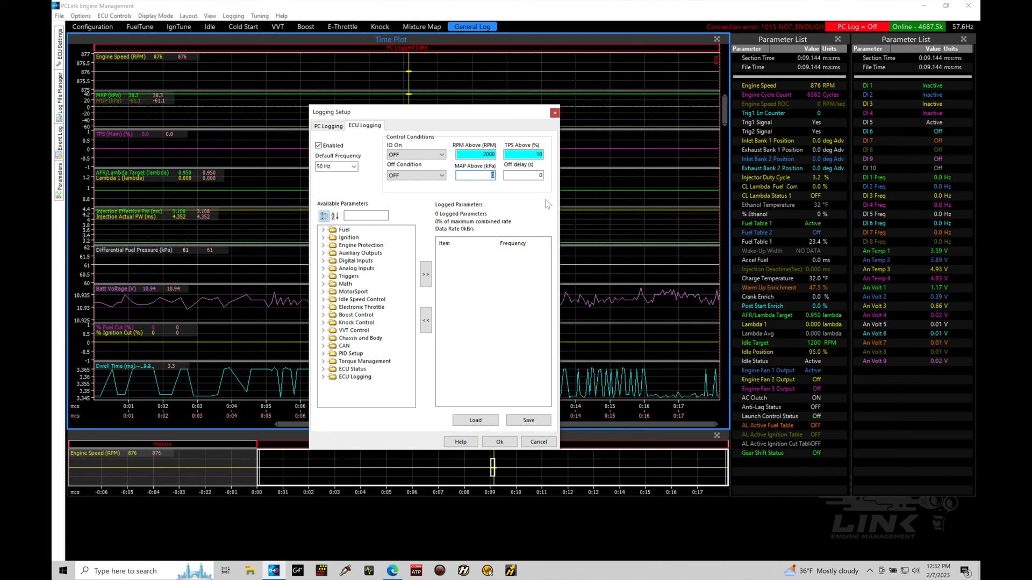
click(522, 176)
text(5)
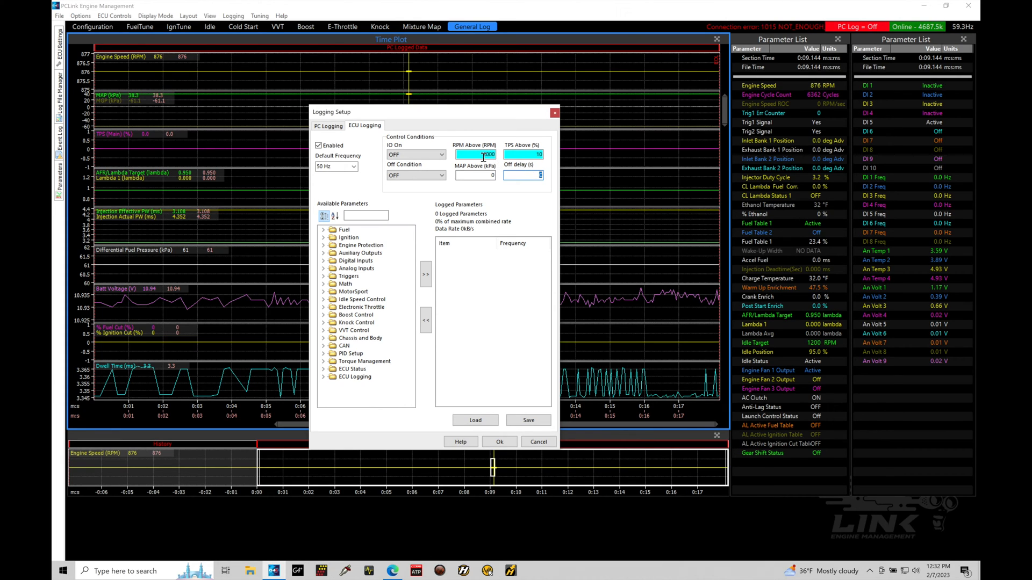
text(2000)
text(10)
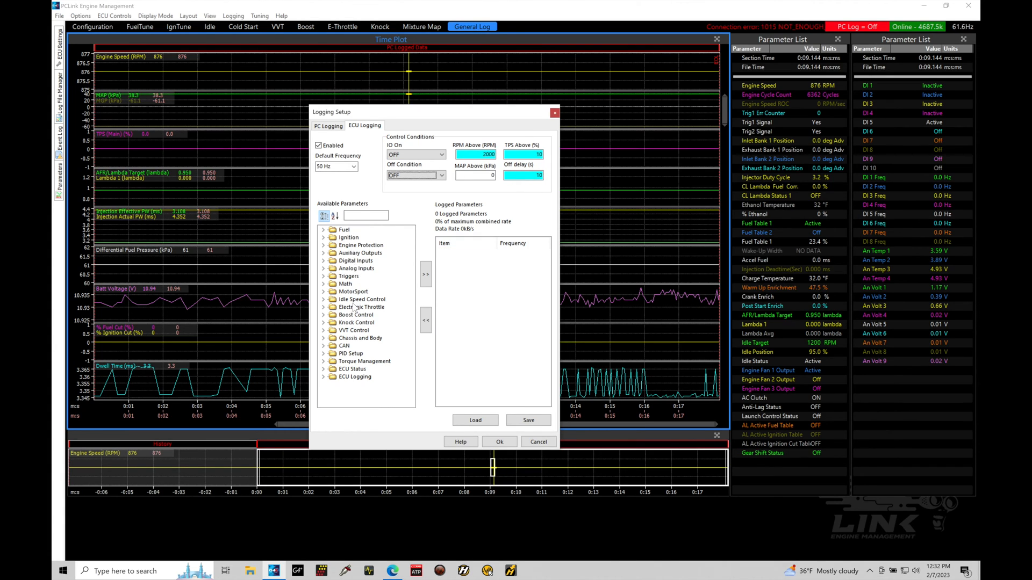
click(365, 215)
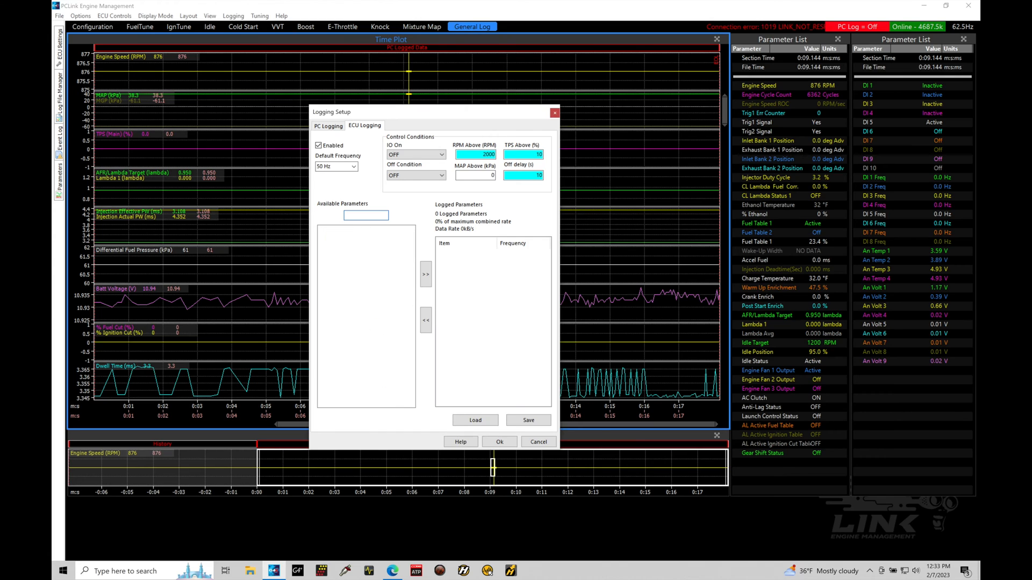
- Search 'rpm', add Engine Speed to the ECU logged parameters at 200 Hz
text(rpm)
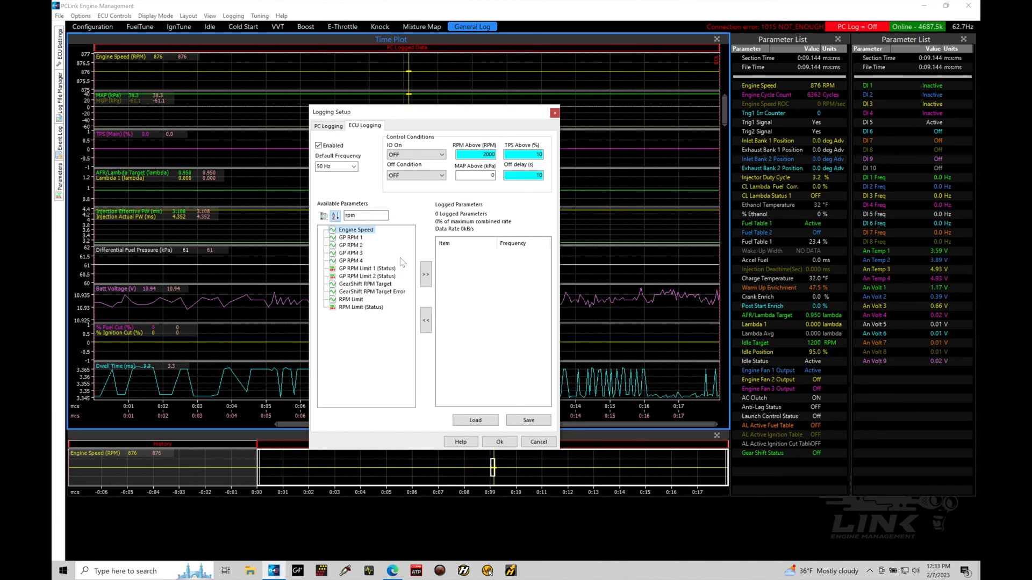
click(425, 274)
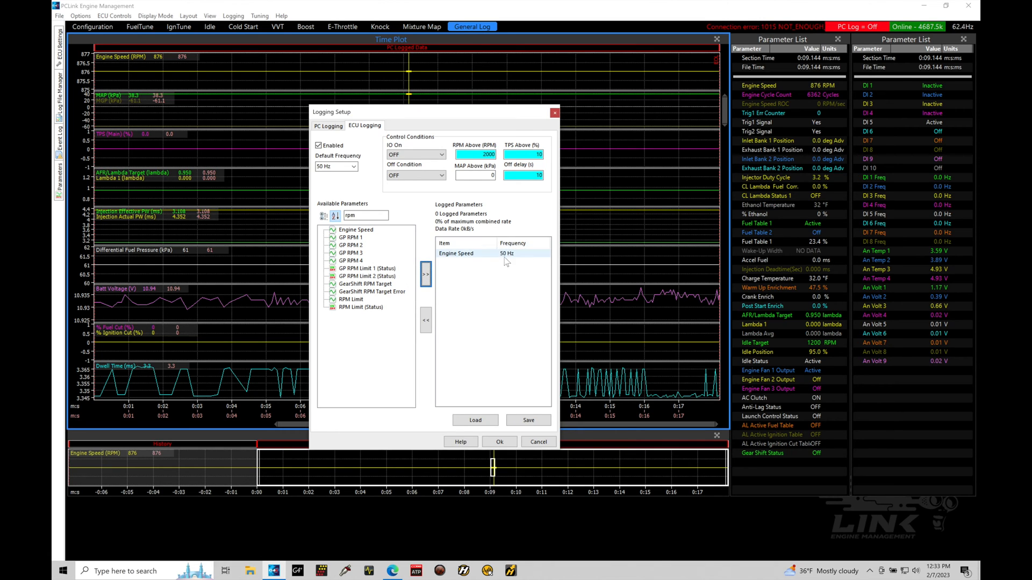
click(520, 254)
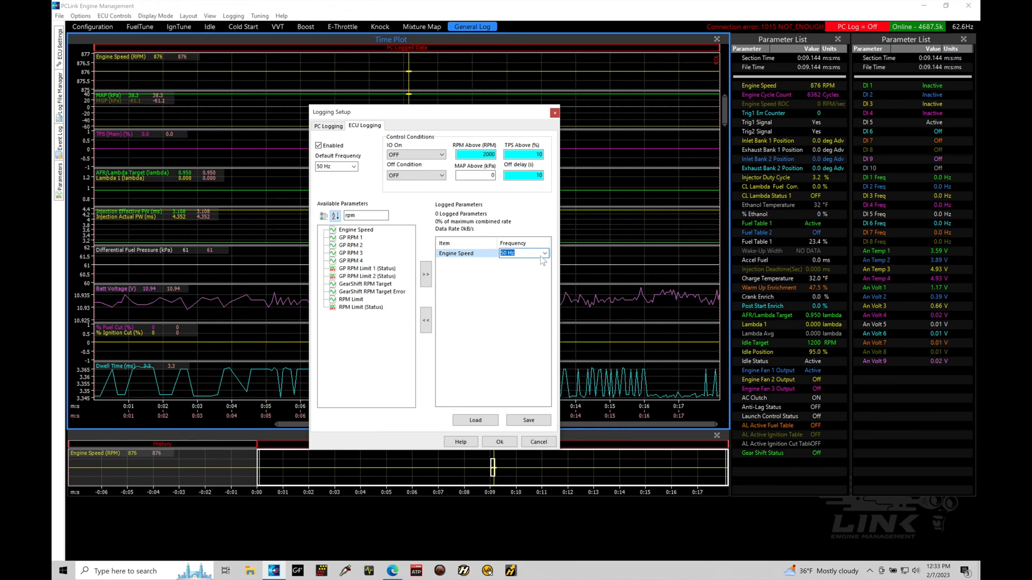
click(544, 254)
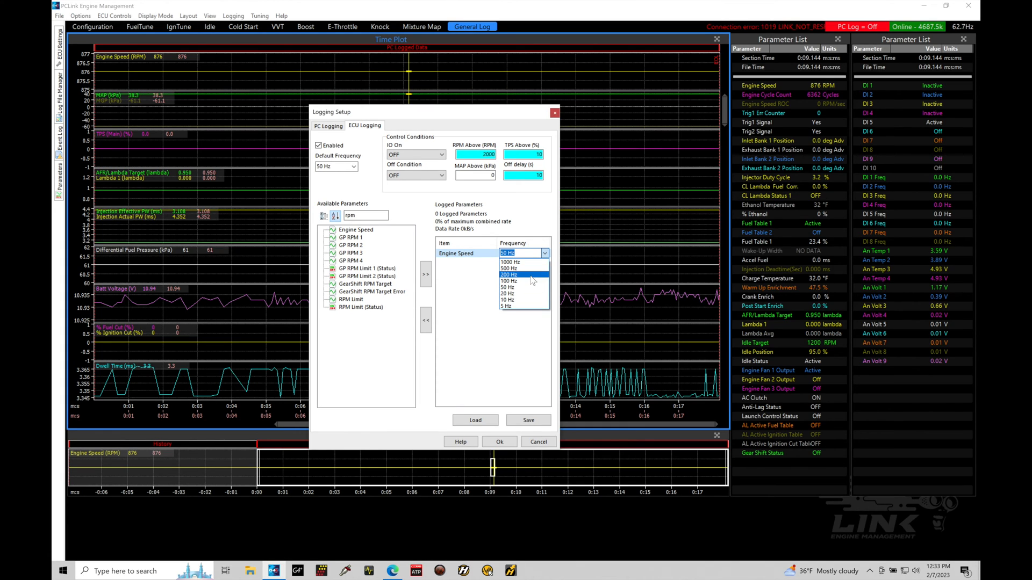
click(509, 274)
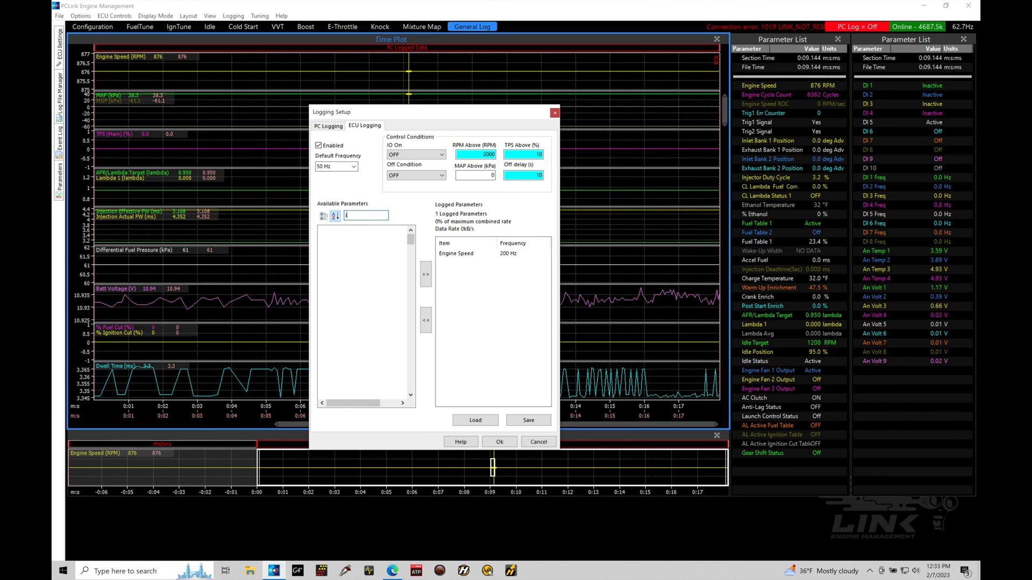
- Add IAT to the ECU logged parameters and set its logging frequency to 20 Hz
text(intake)
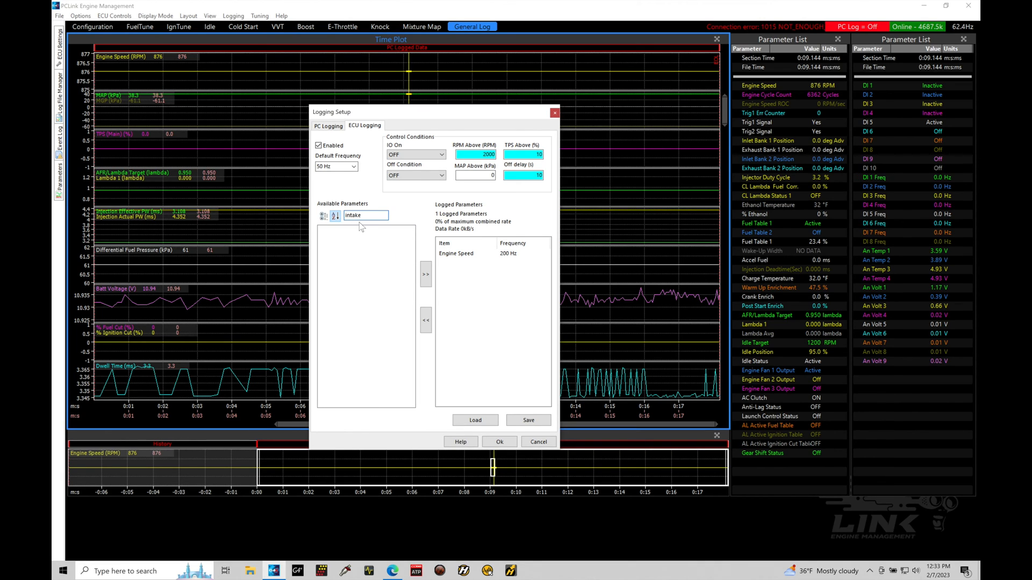
click(324, 216)
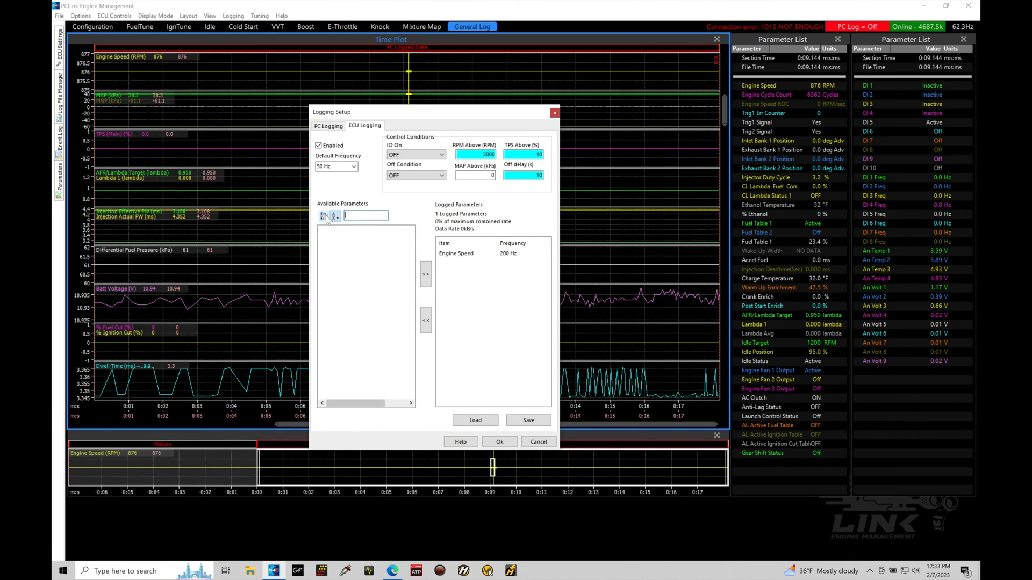
text(iat)
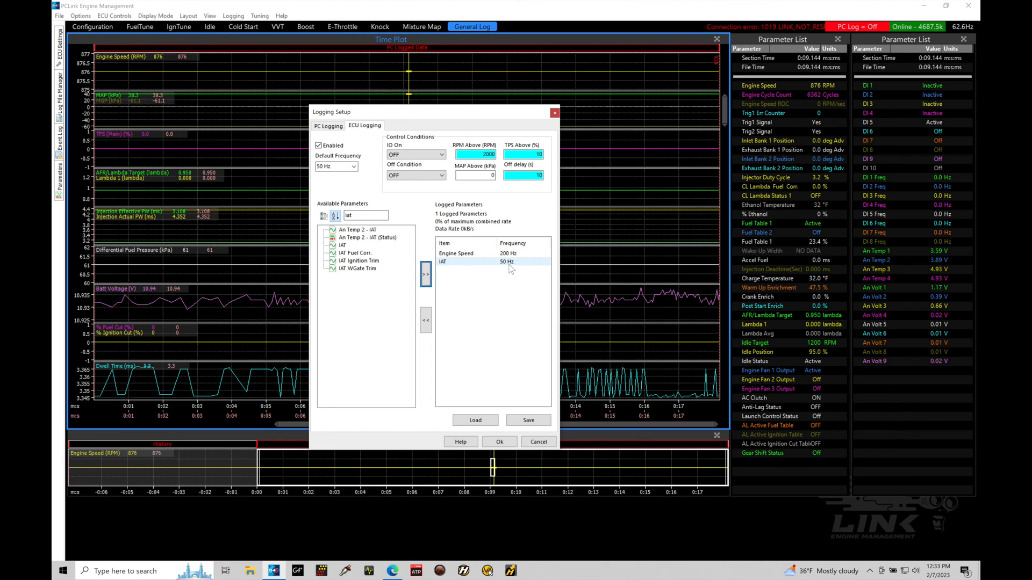
click(543, 261)
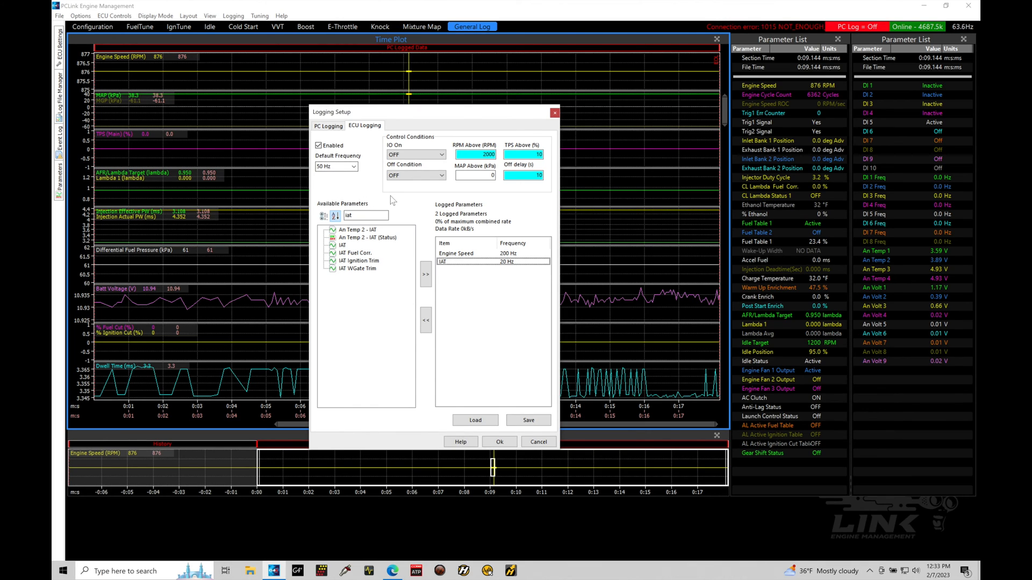
click(471, 261)
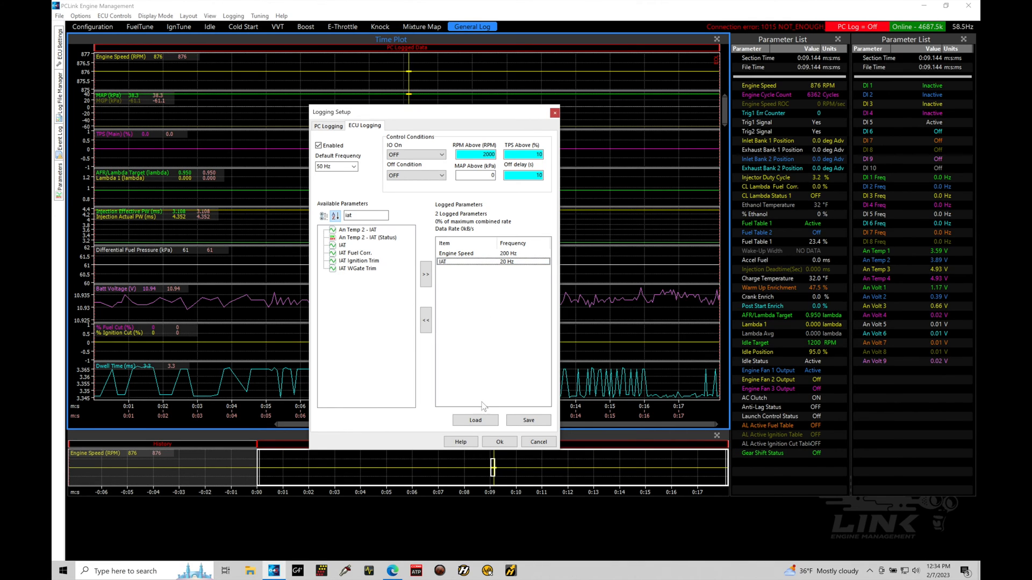
- Save the logging setup as a log set file named 'sample' in Logs, then apply with OK
click(529, 420)
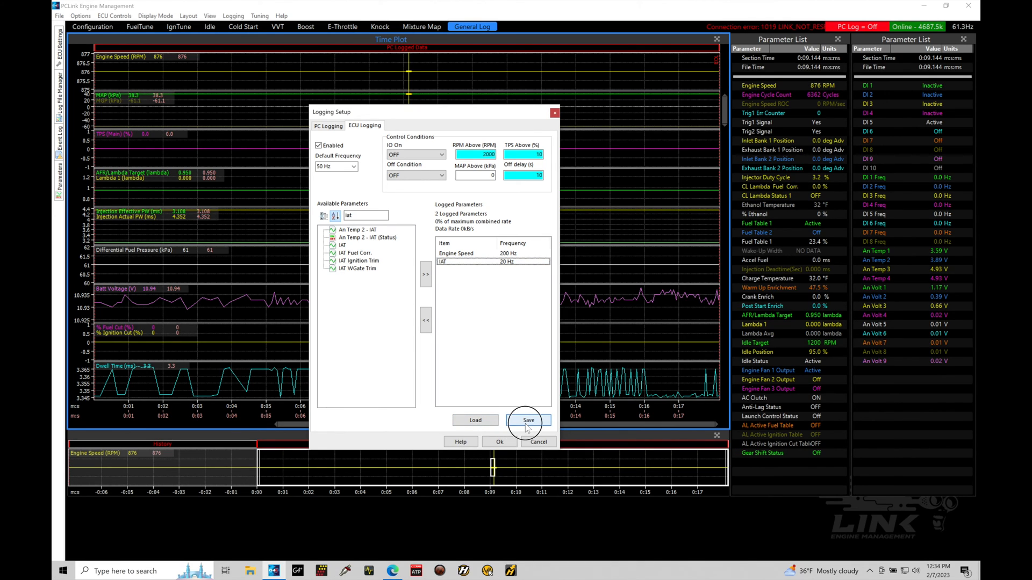
click(528, 420)
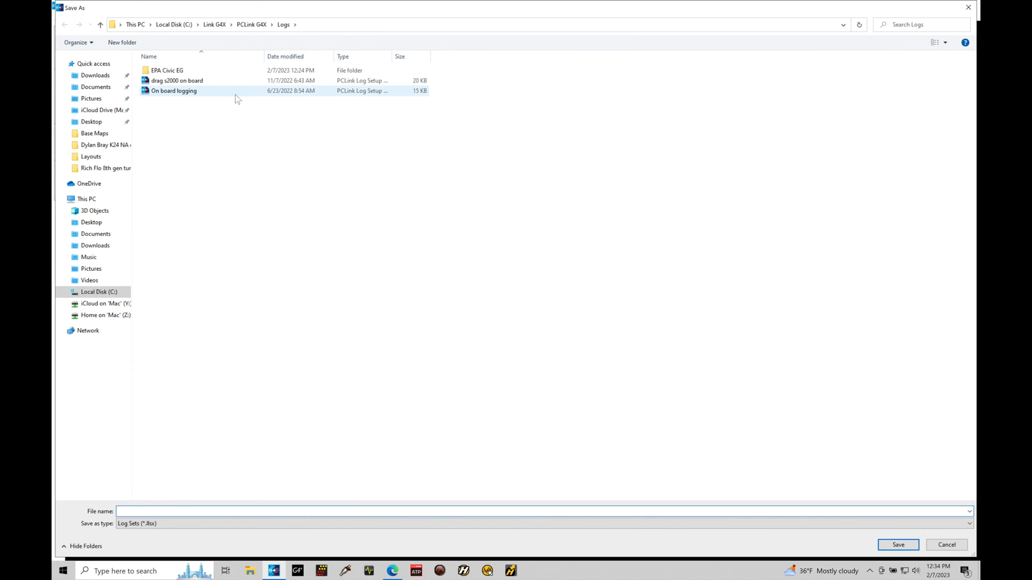
click(187, 511)
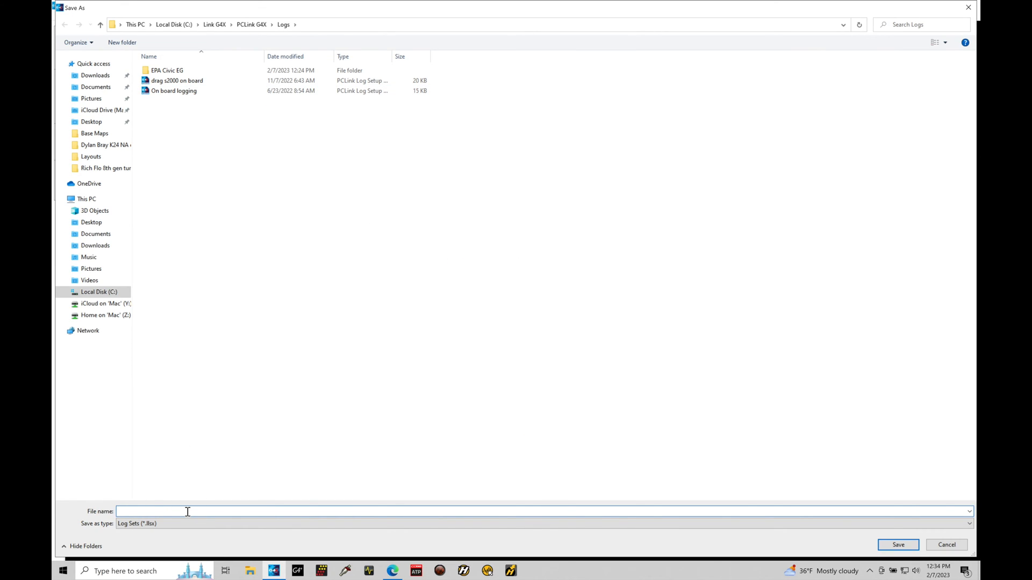
text(smapl)
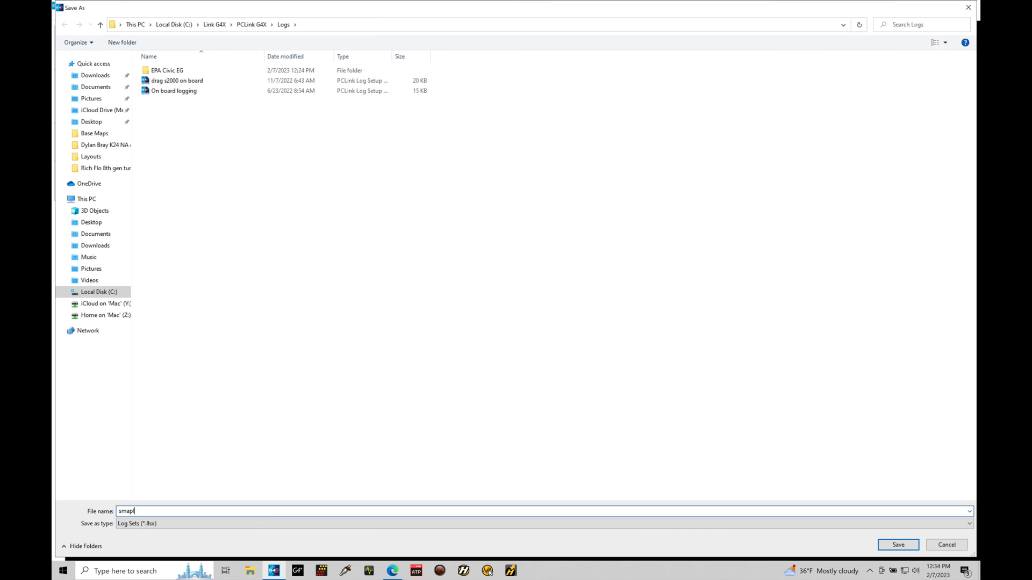
text(sample)
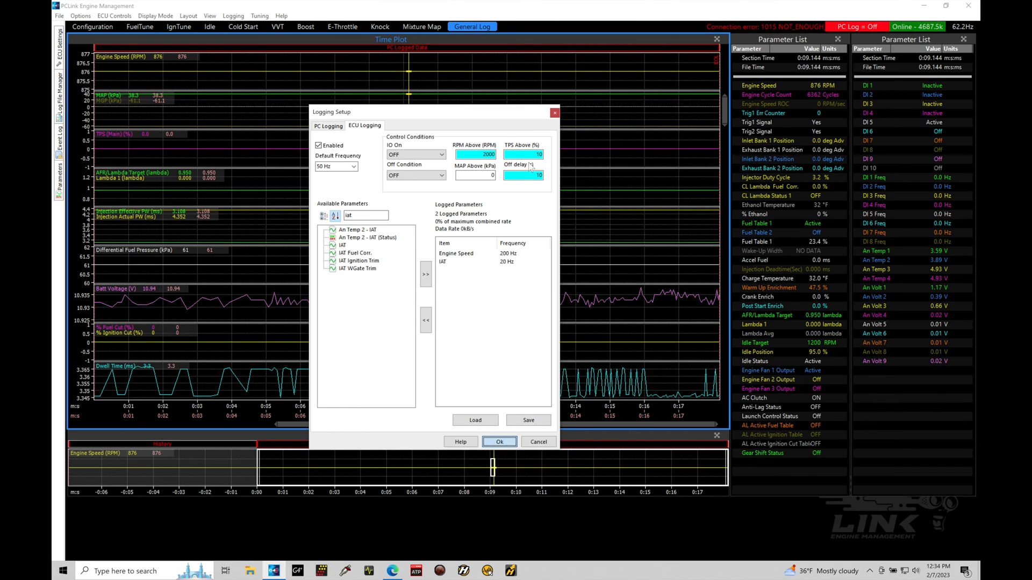
click(499, 442)
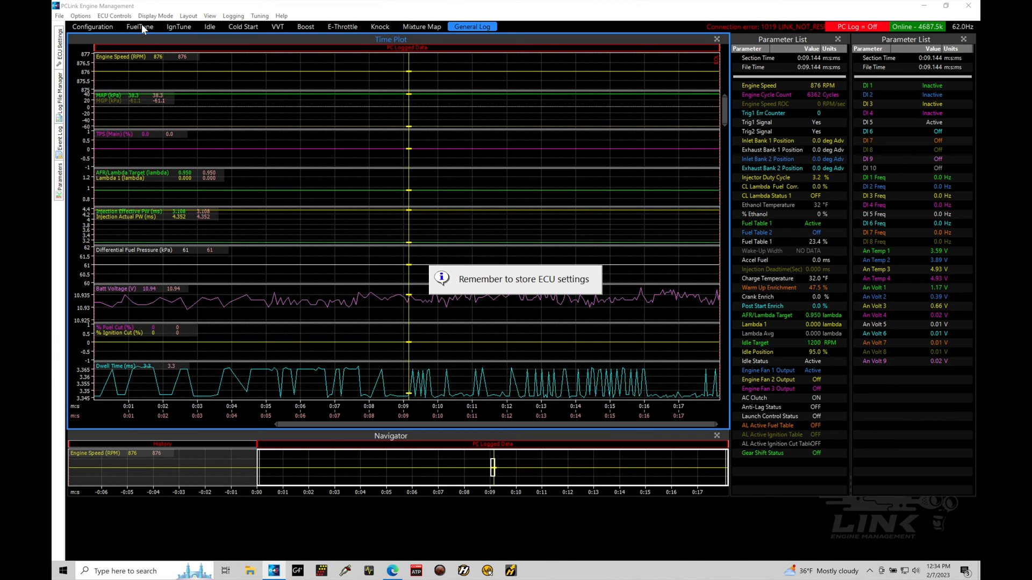
- Switch to the FuelTune layout and bring up the Logging menu
click(139, 26)
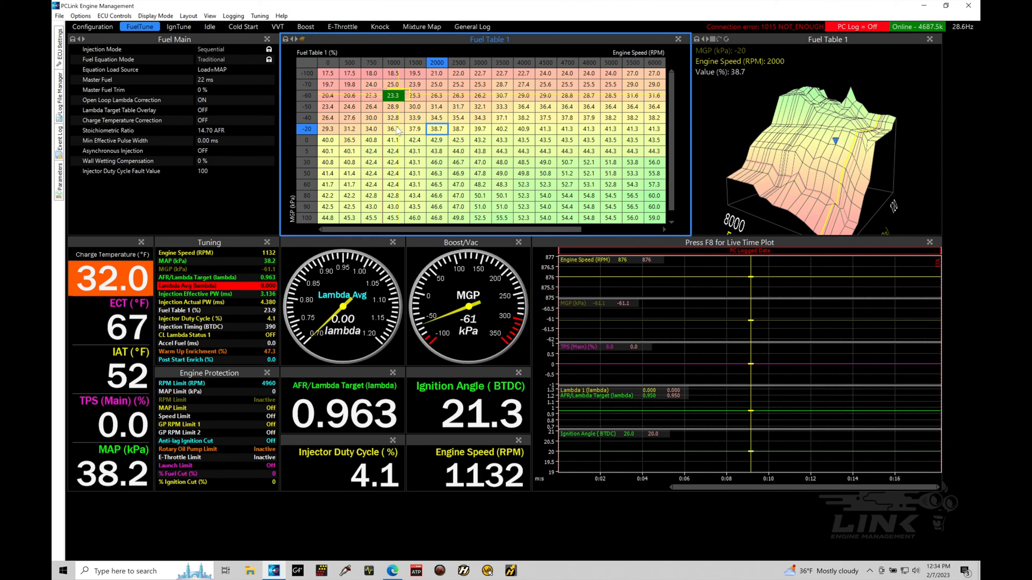
click(233, 16)
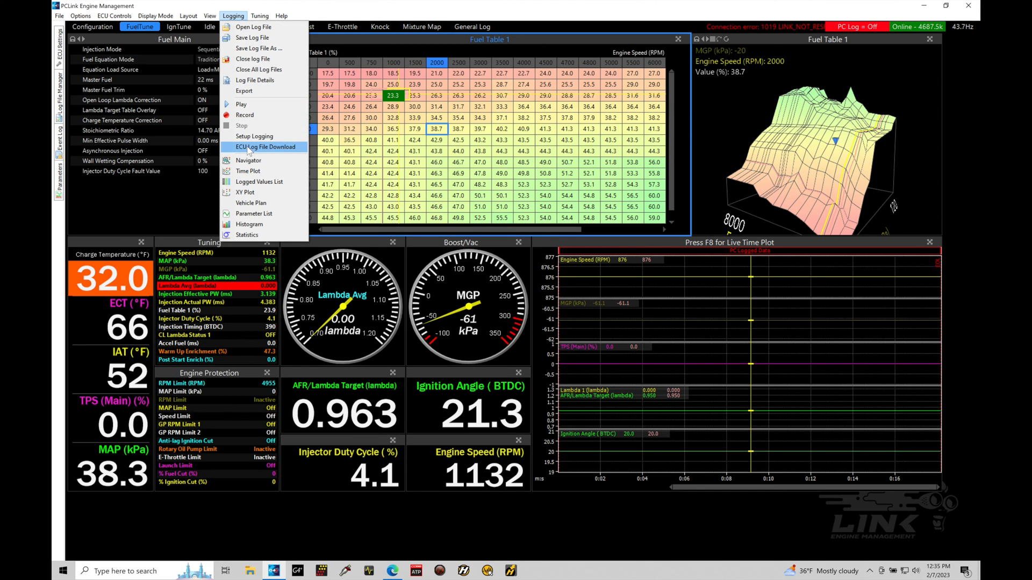
- In ECU Log File Download, select log 85 and start downloading it
click(265, 148)
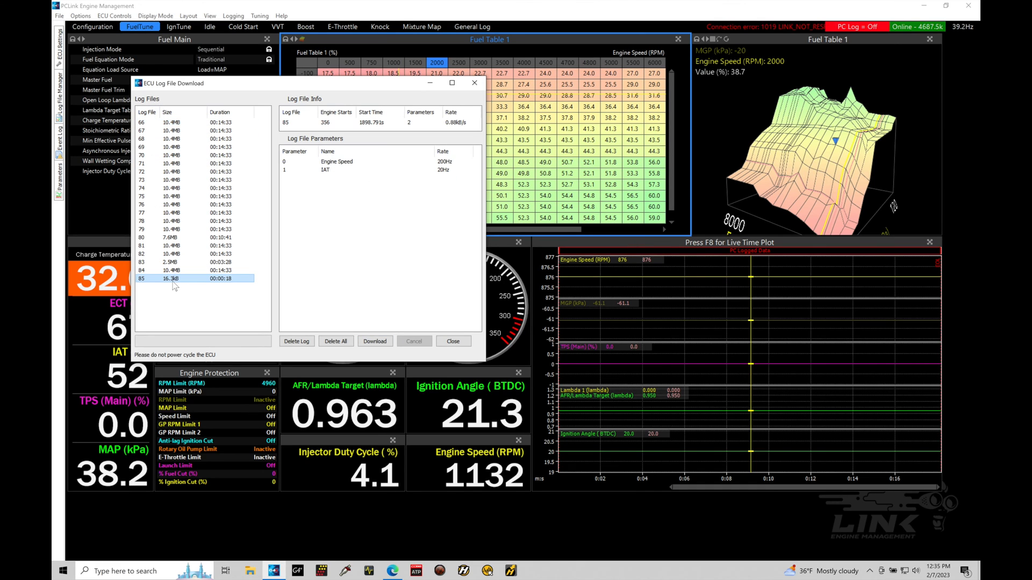
click(356, 170)
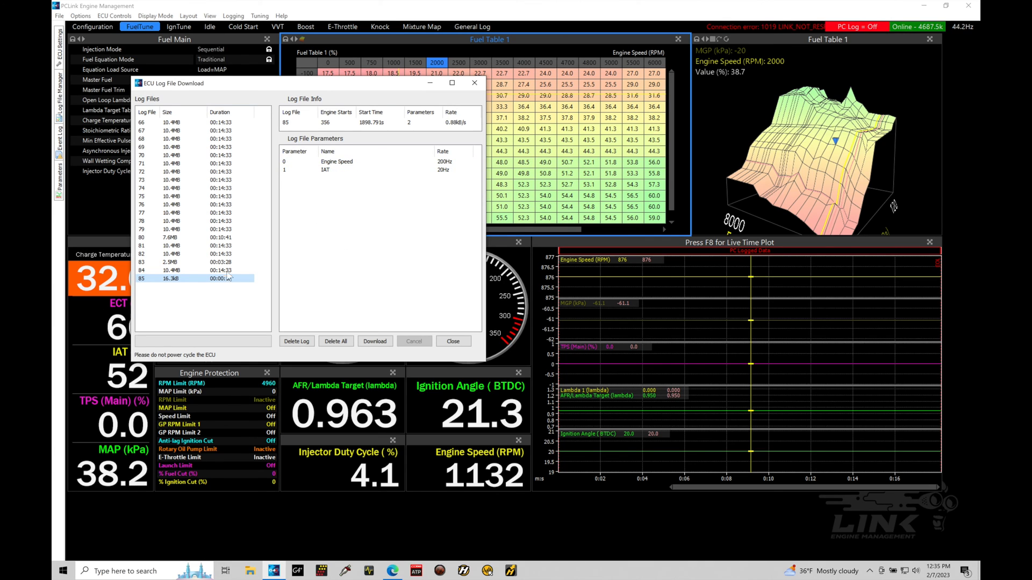
click(198, 278)
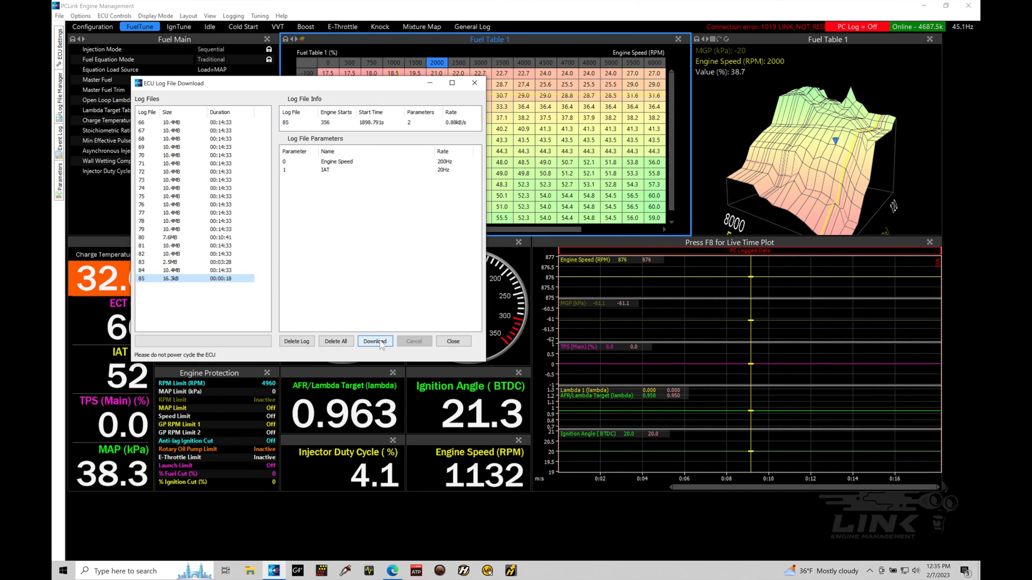
click(374, 341)
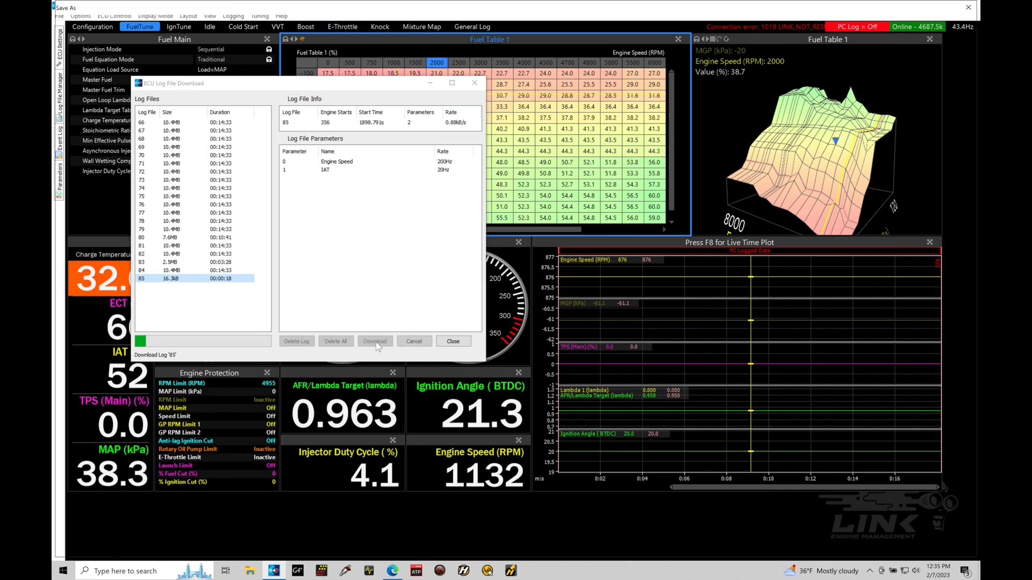
- Save the downloaded ECU log into the EPA Civic EG folder with the default file name
click(375, 341)
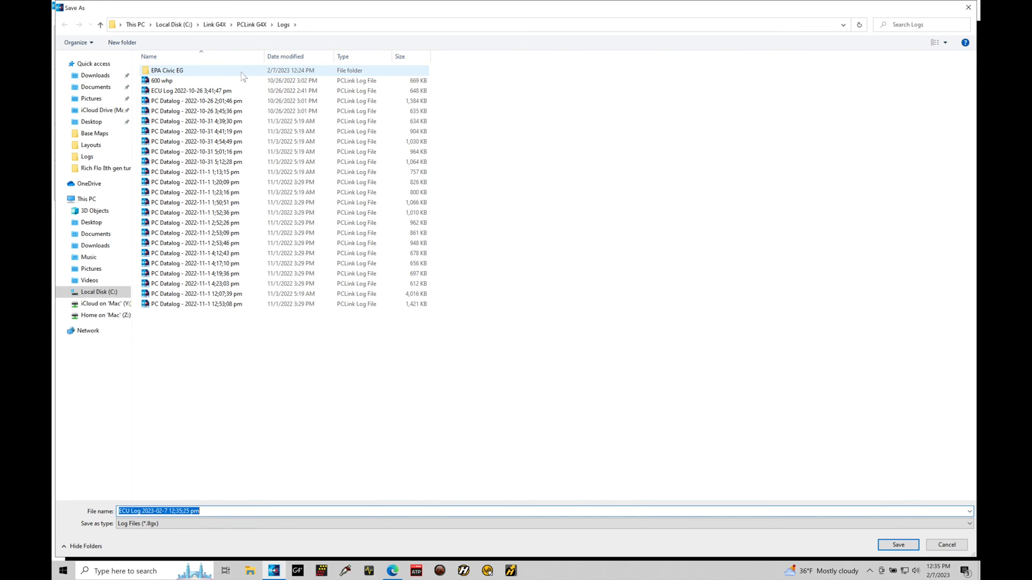
double_click(168, 71)
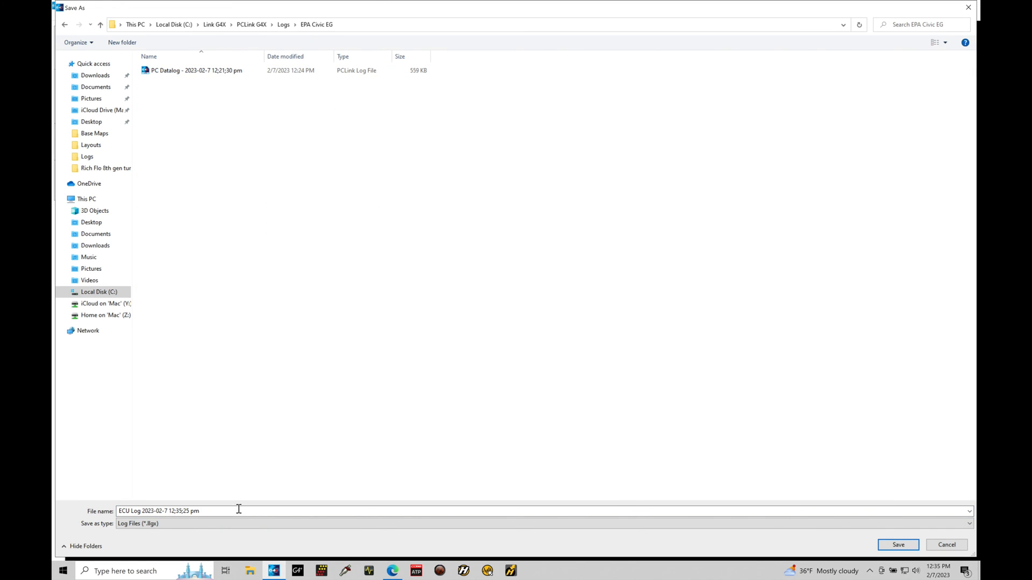
mouse_move(133, 459)
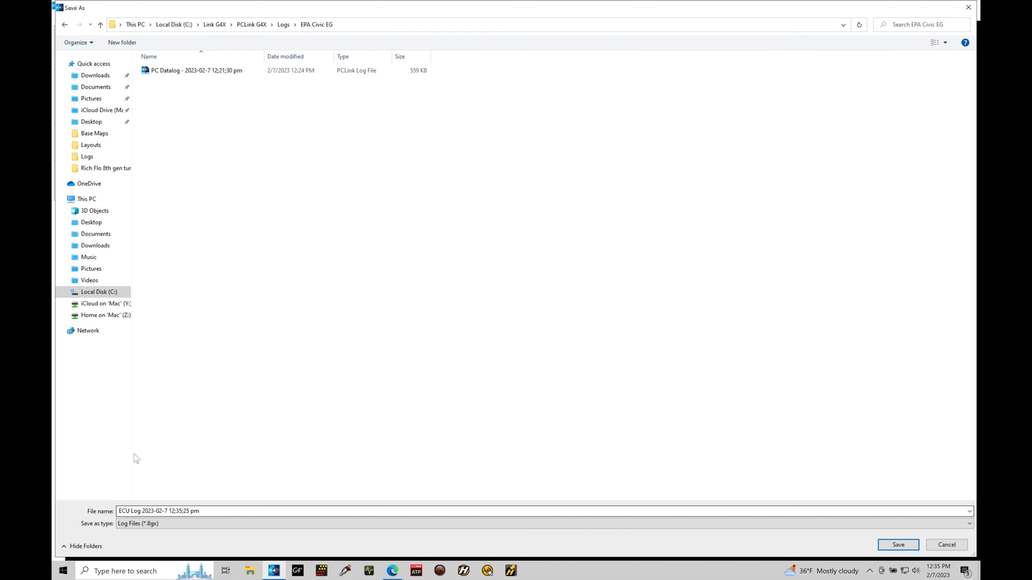
mouse_move(833, 451)
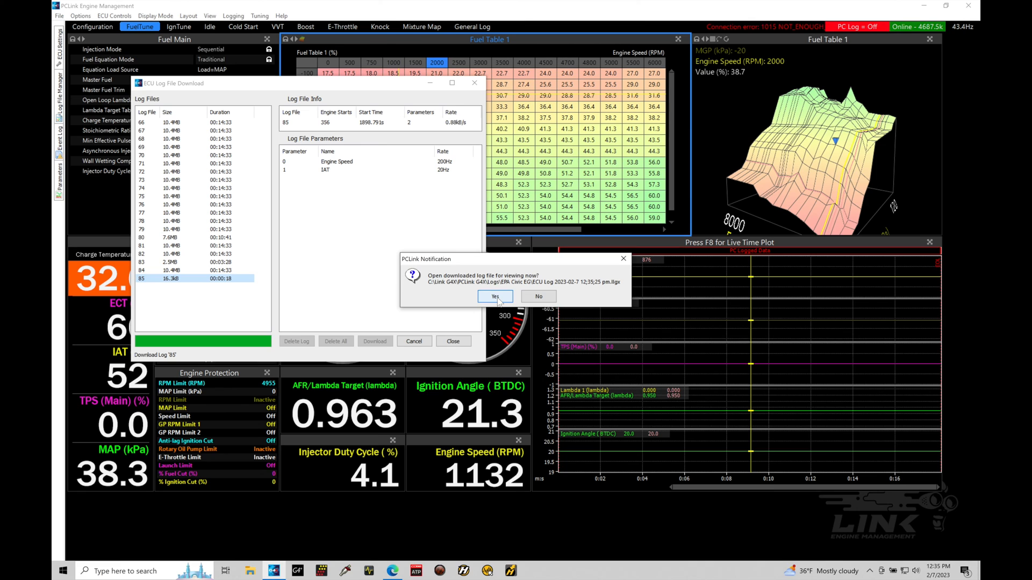
- Open the downloaded log for viewing in the time plot and close the download window
click(495, 296)
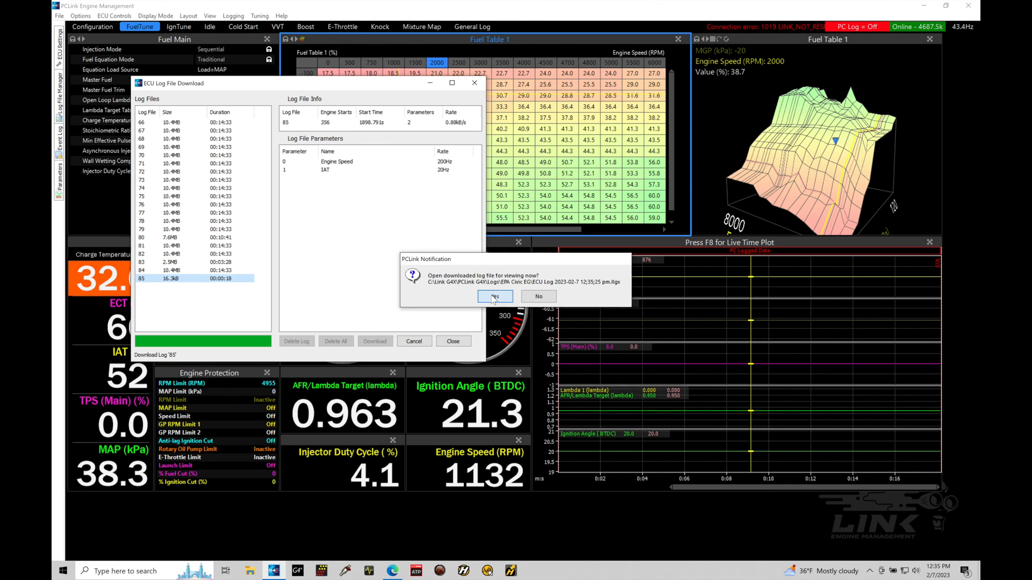
click(494, 296)
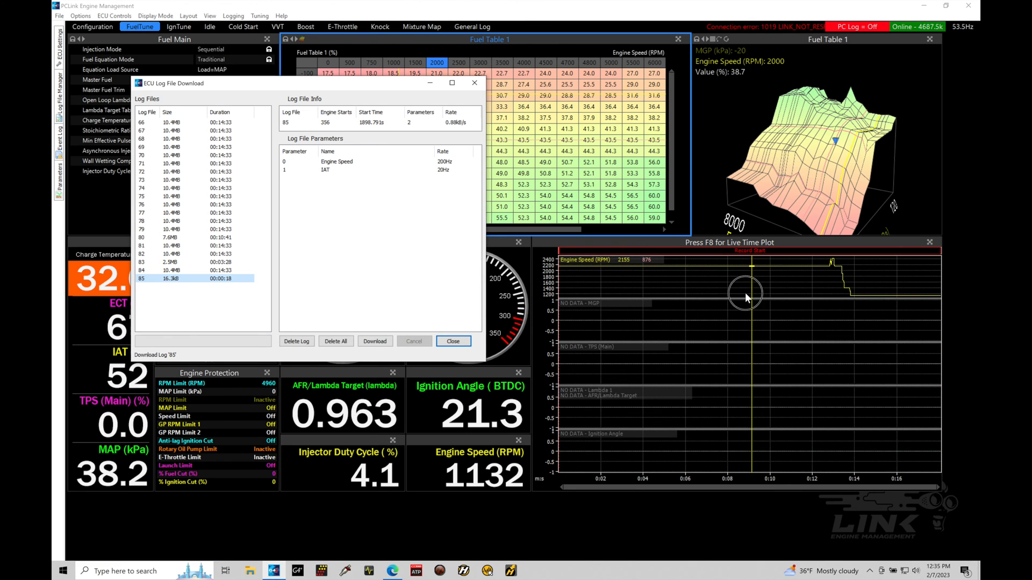
click(453, 340)
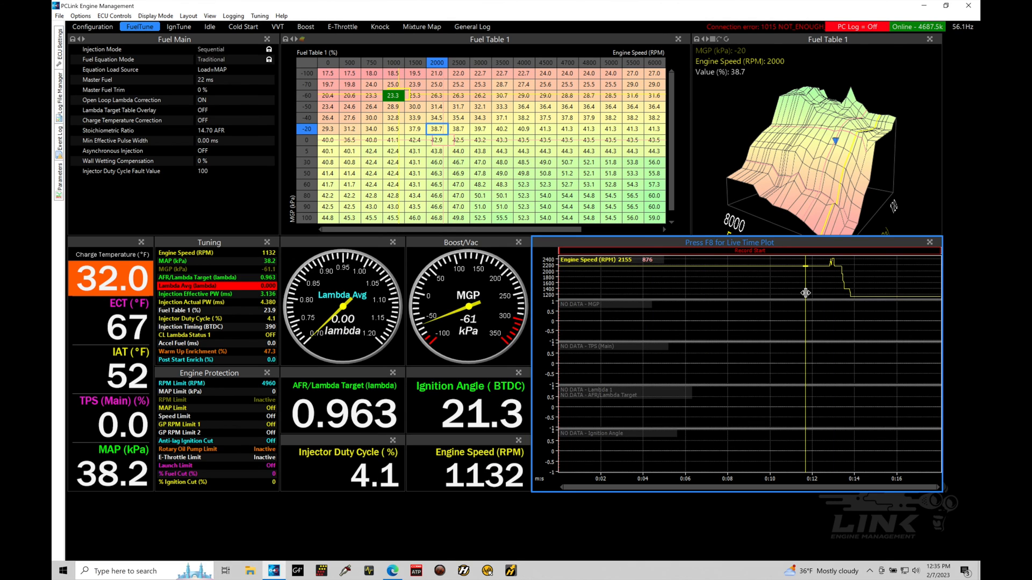
mouse_move(686, 374)
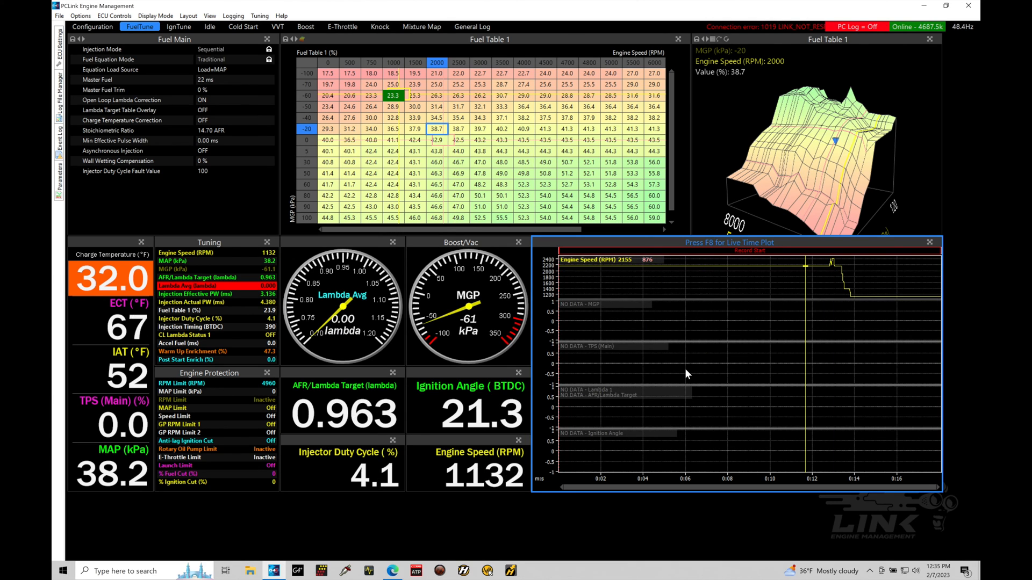